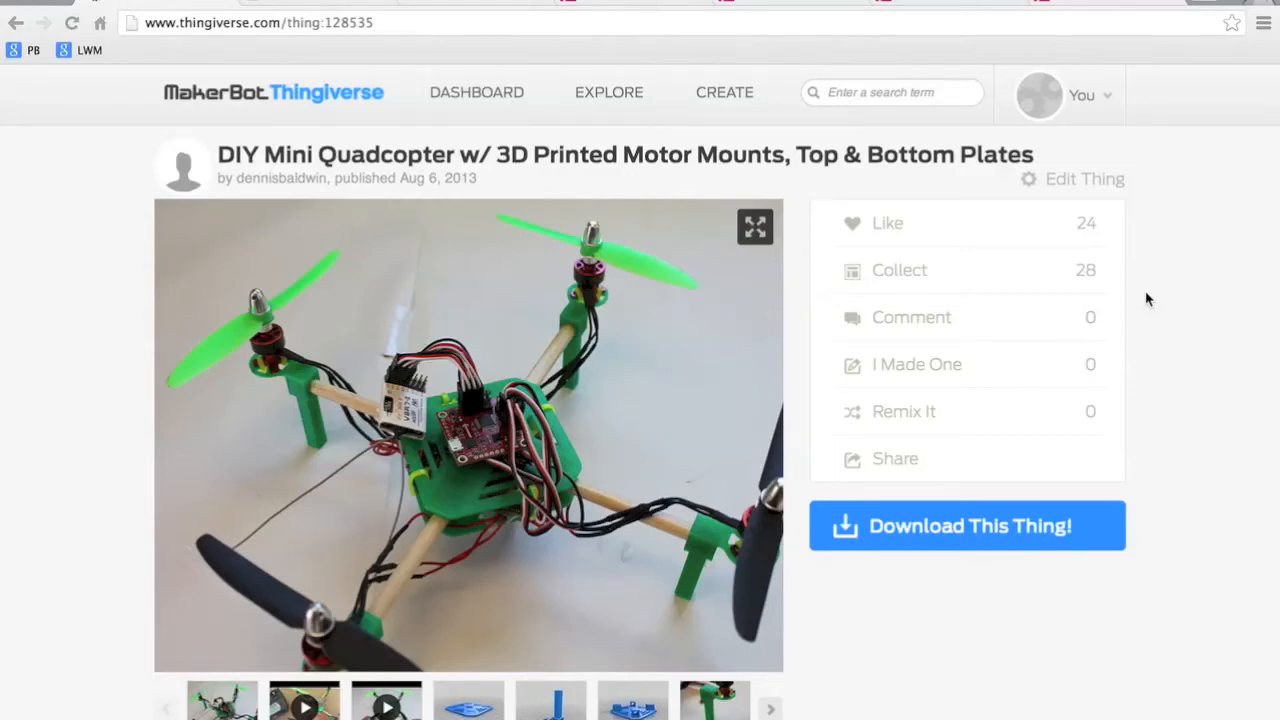
pyautogui.moveTo(750, 398)
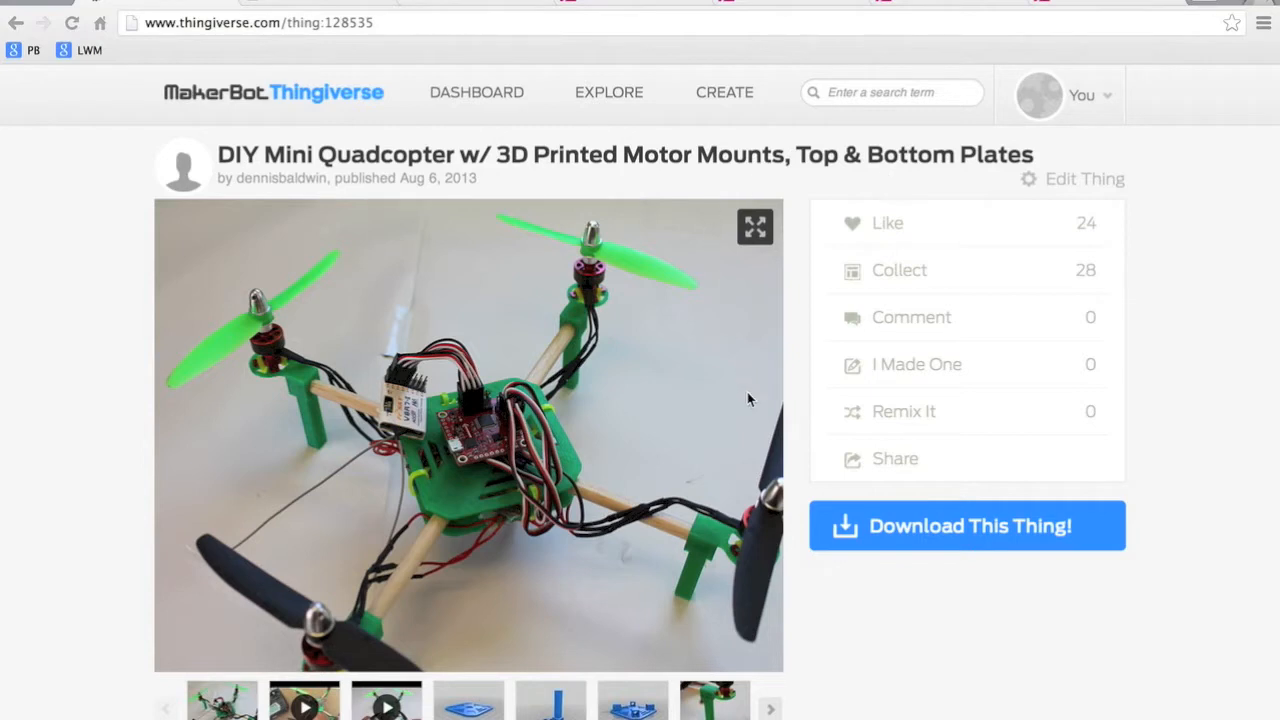
# Step: Preview the flat top plate and the upright motor mount as 3D models in Thingiview
pyautogui.scroll(-3)
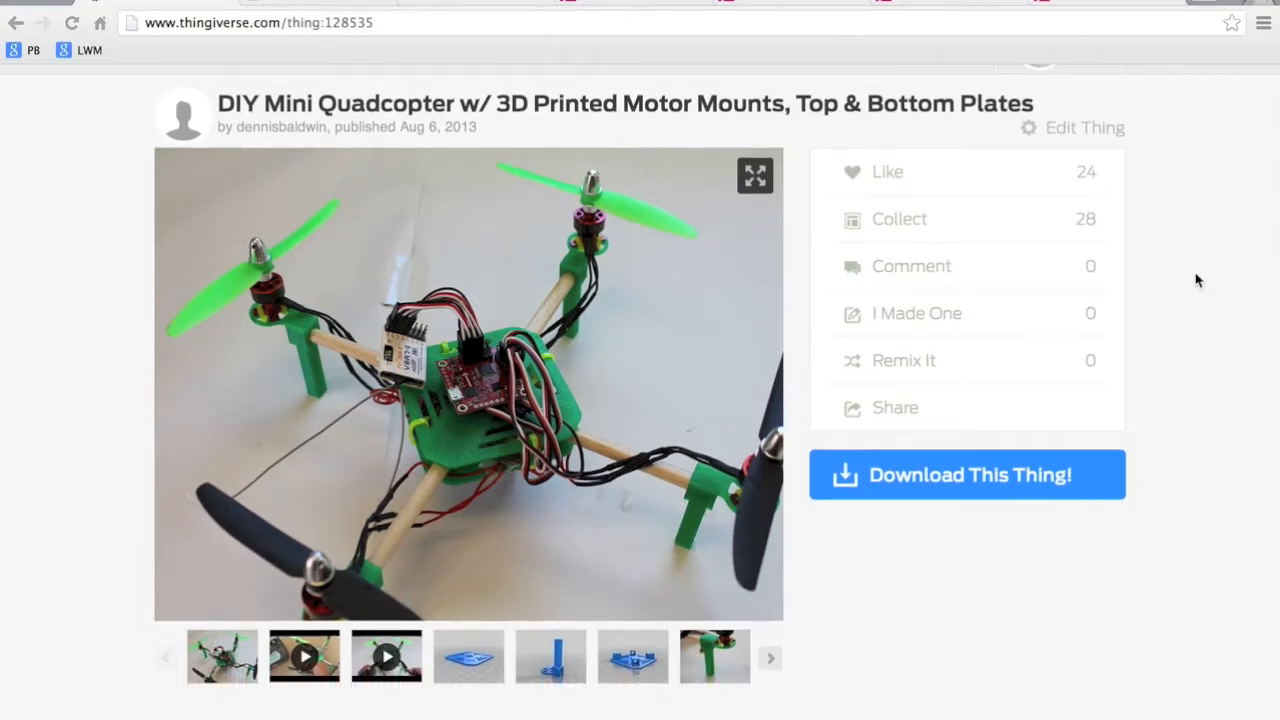
pyautogui.scroll(-3)
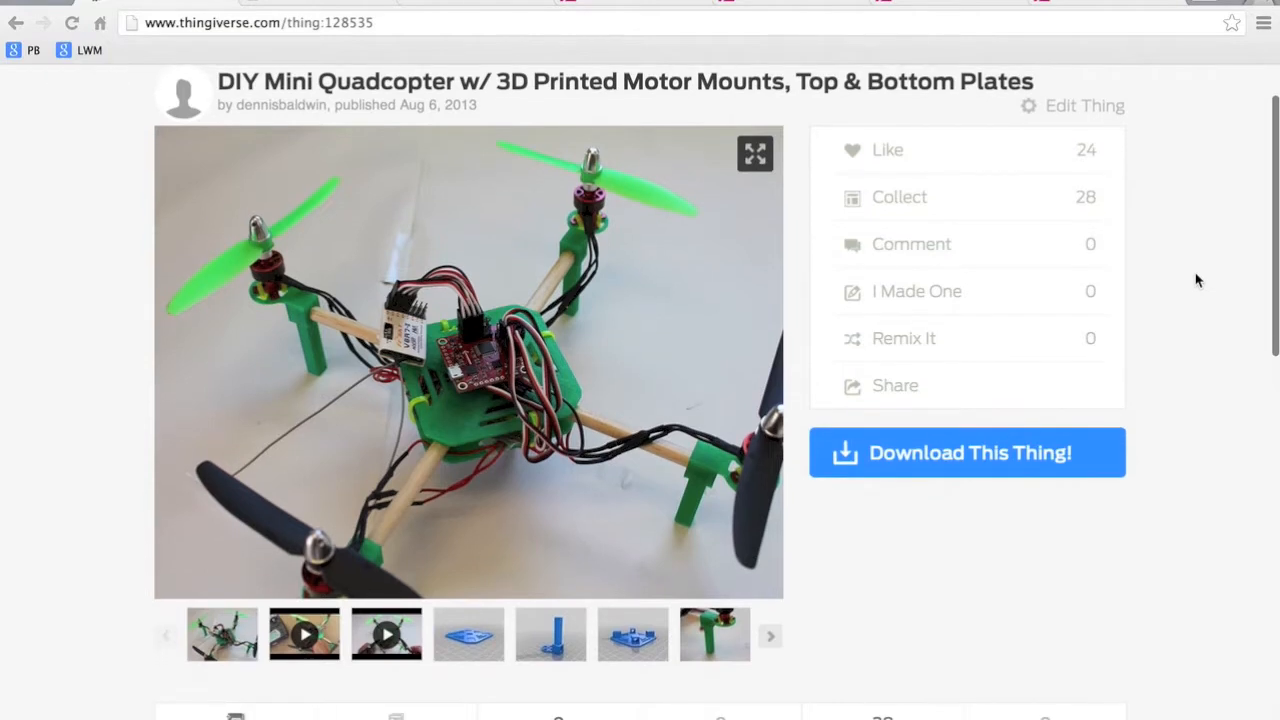
pyautogui.moveTo(1184, 344)
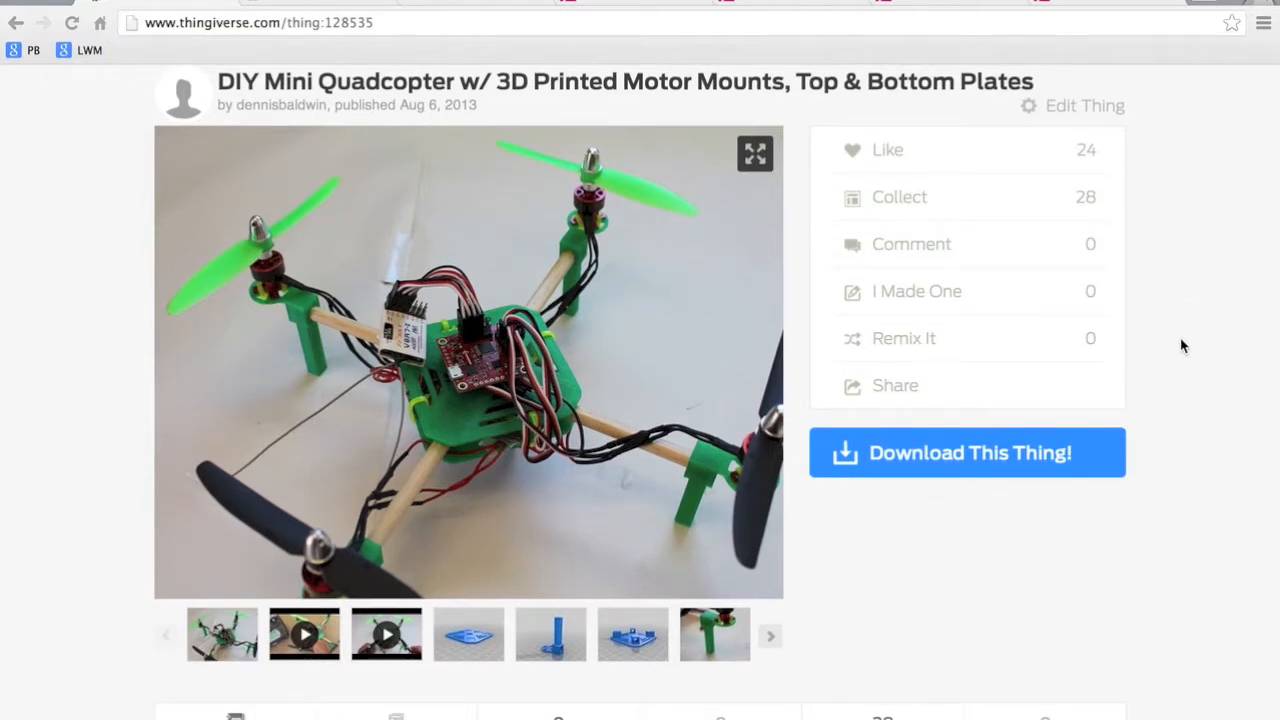
pyautogui.moveTo(512, 620)
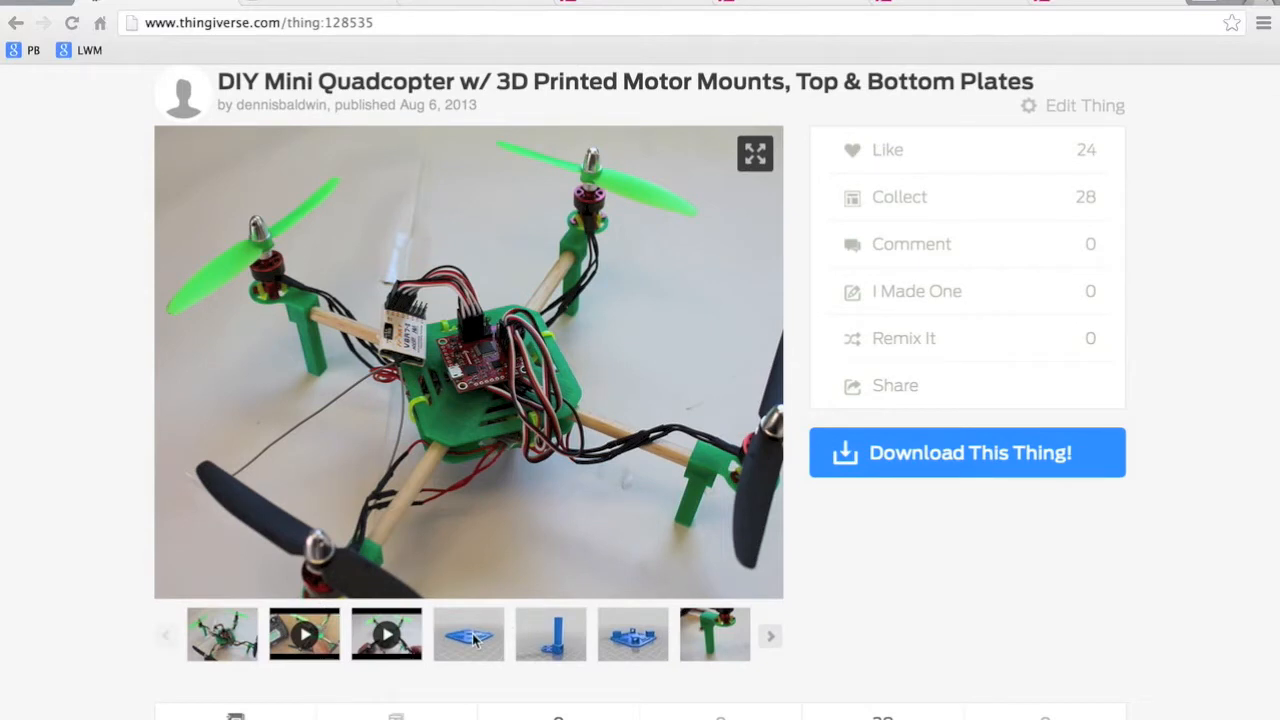
pyautogui.click(468, 634)
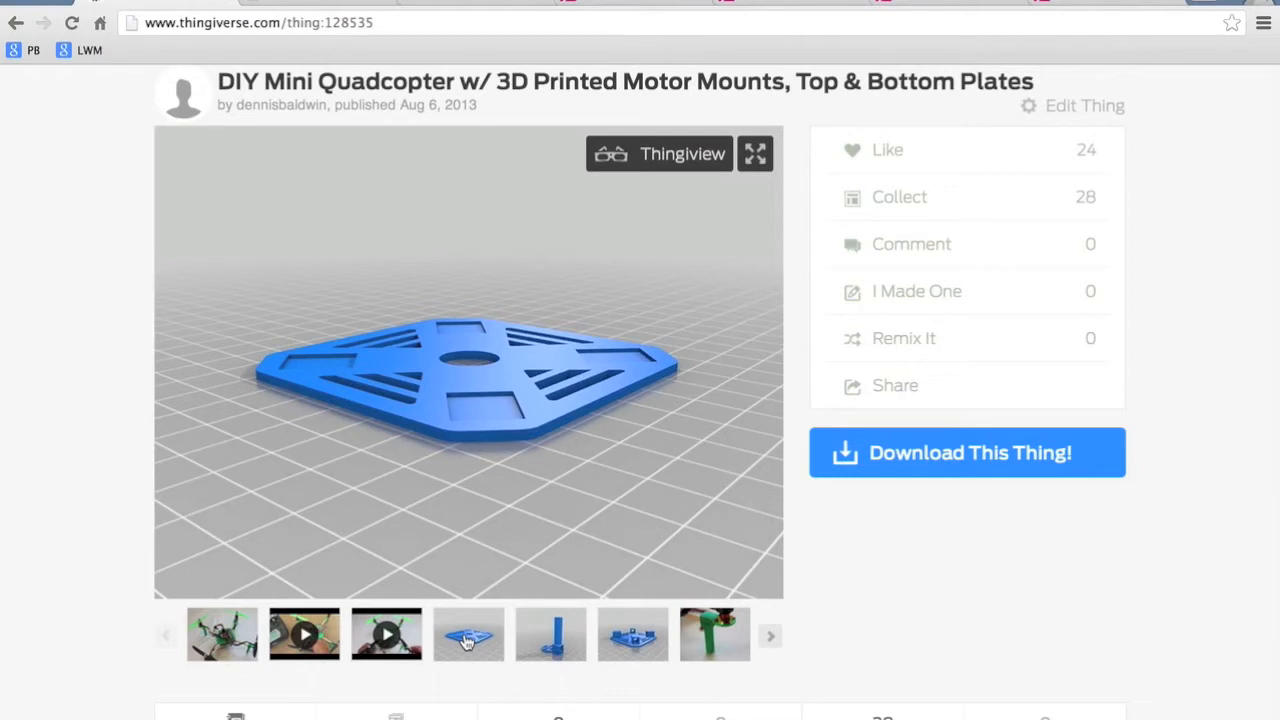
pyautogui.moveTo(552, 636)
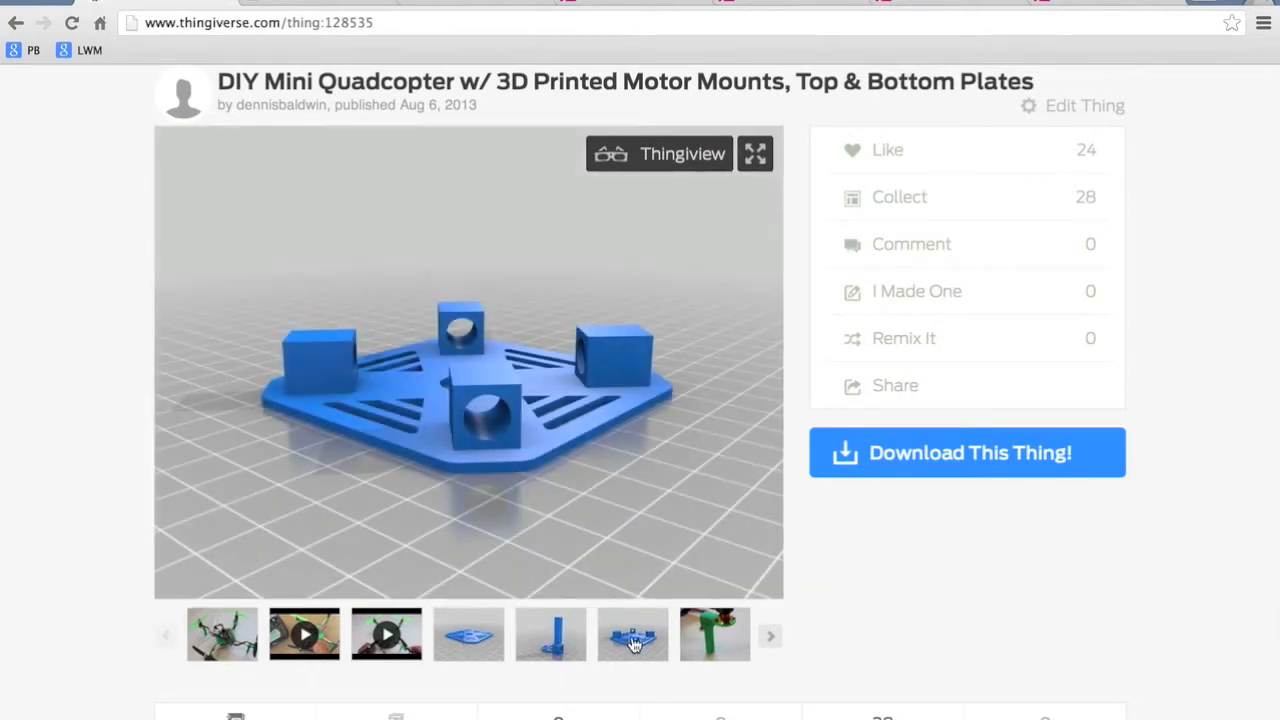
pyautogui.click(550, 634)
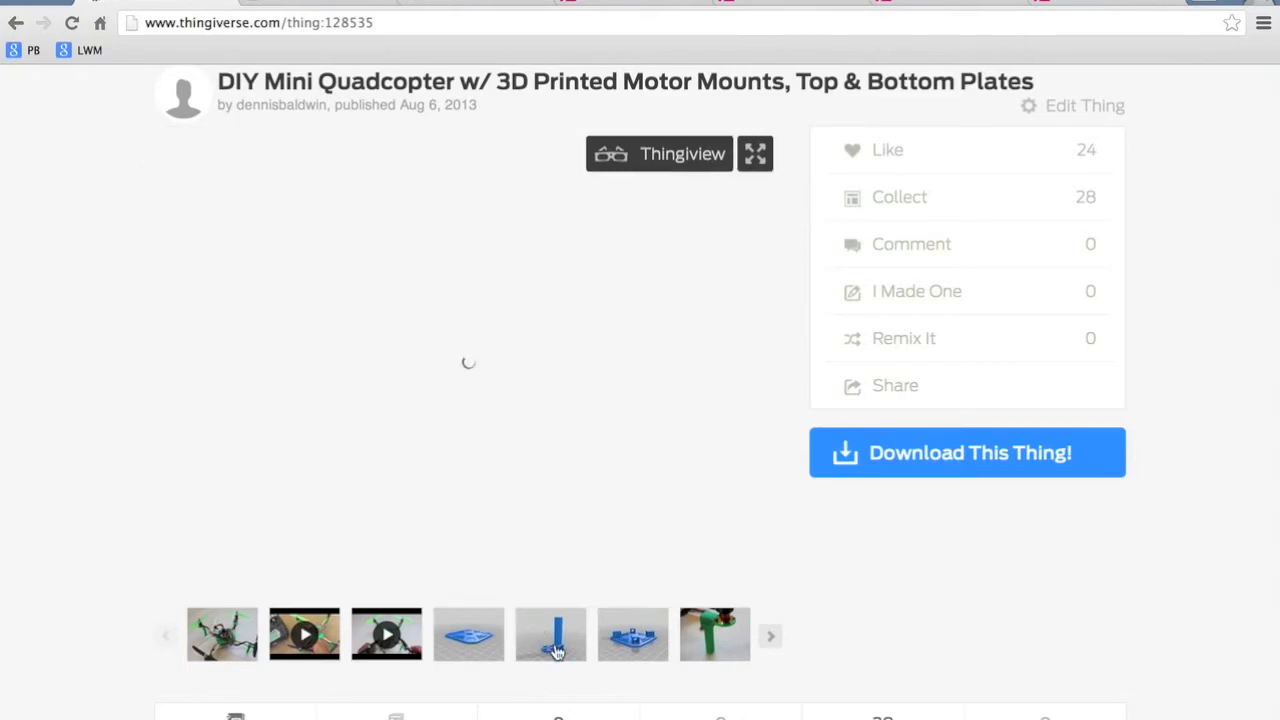
pyautogui.click(550, 634)
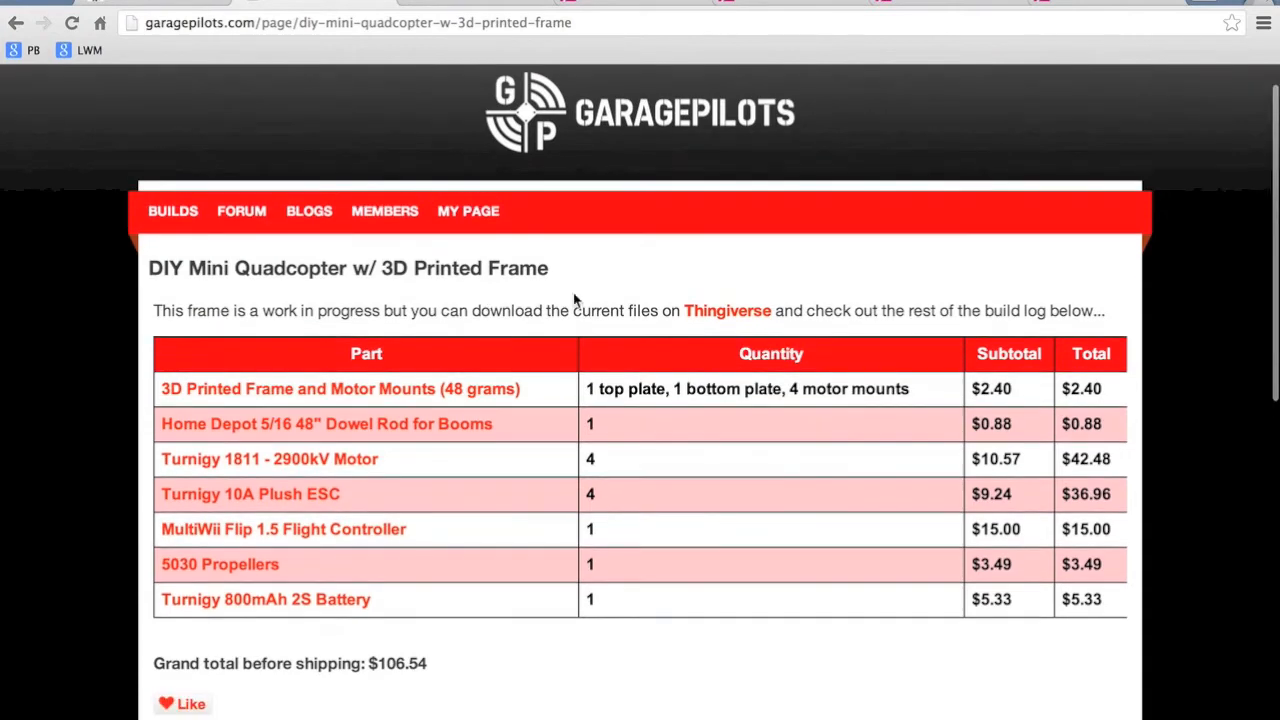
pyautogui.moveTo(608, 248)
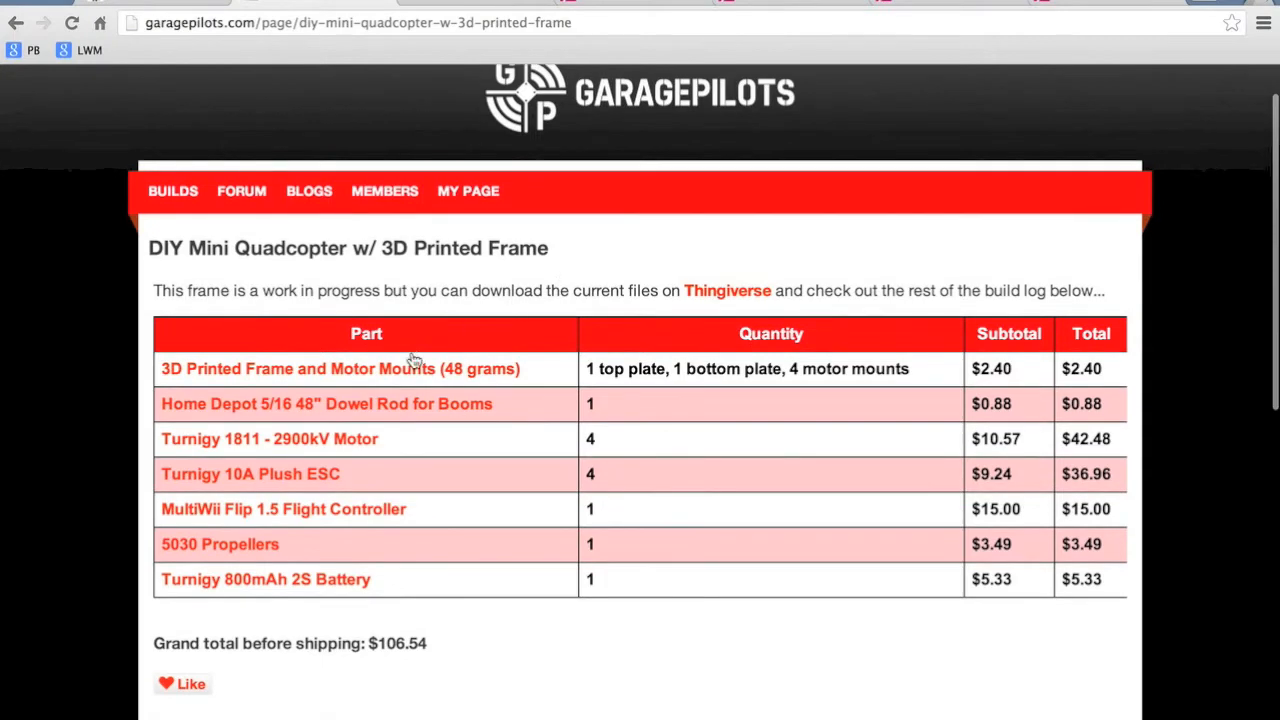
pyautogui.moveTo(1018, 376)
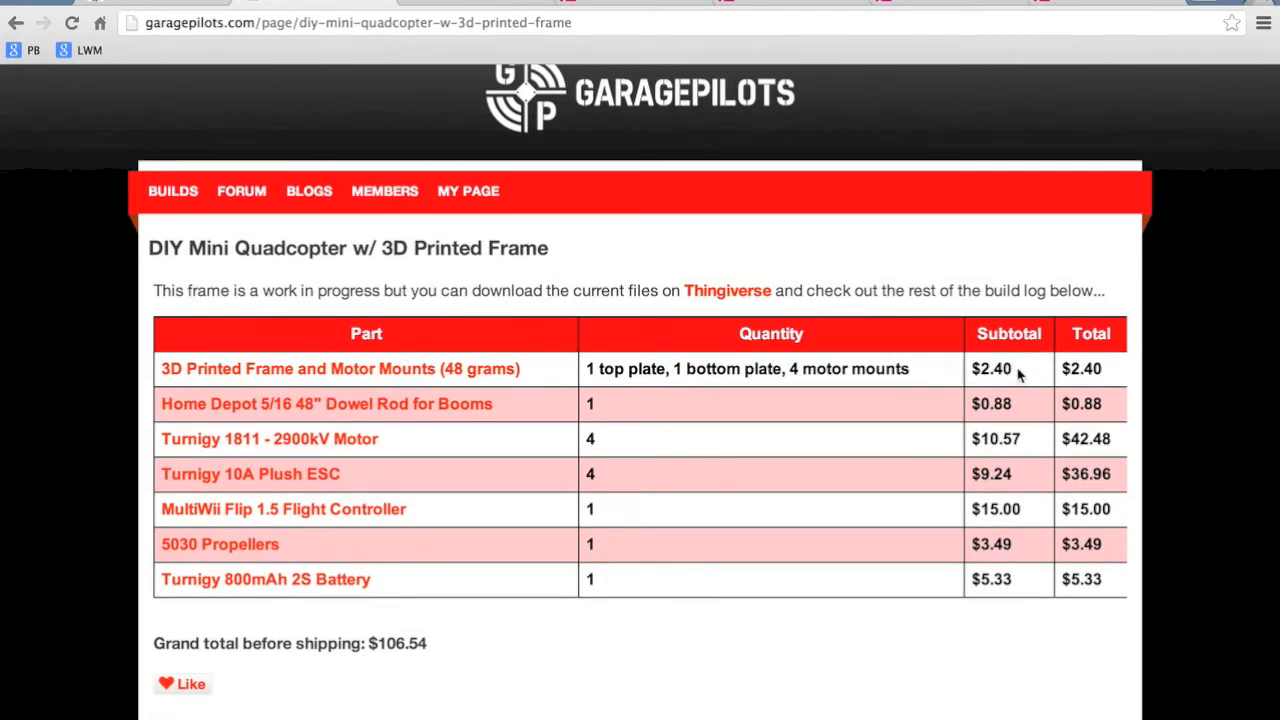
pyautogui.moveTo(600, 264)
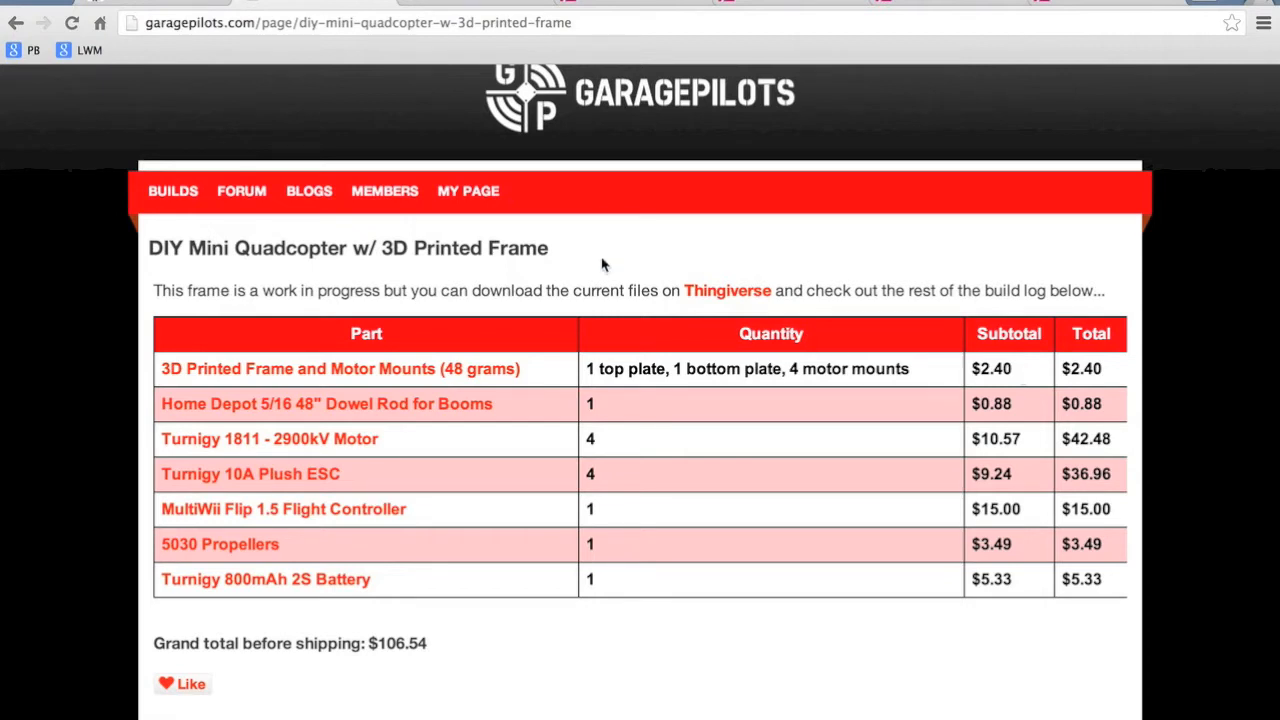
pyautogui.moveTo(602, 292)
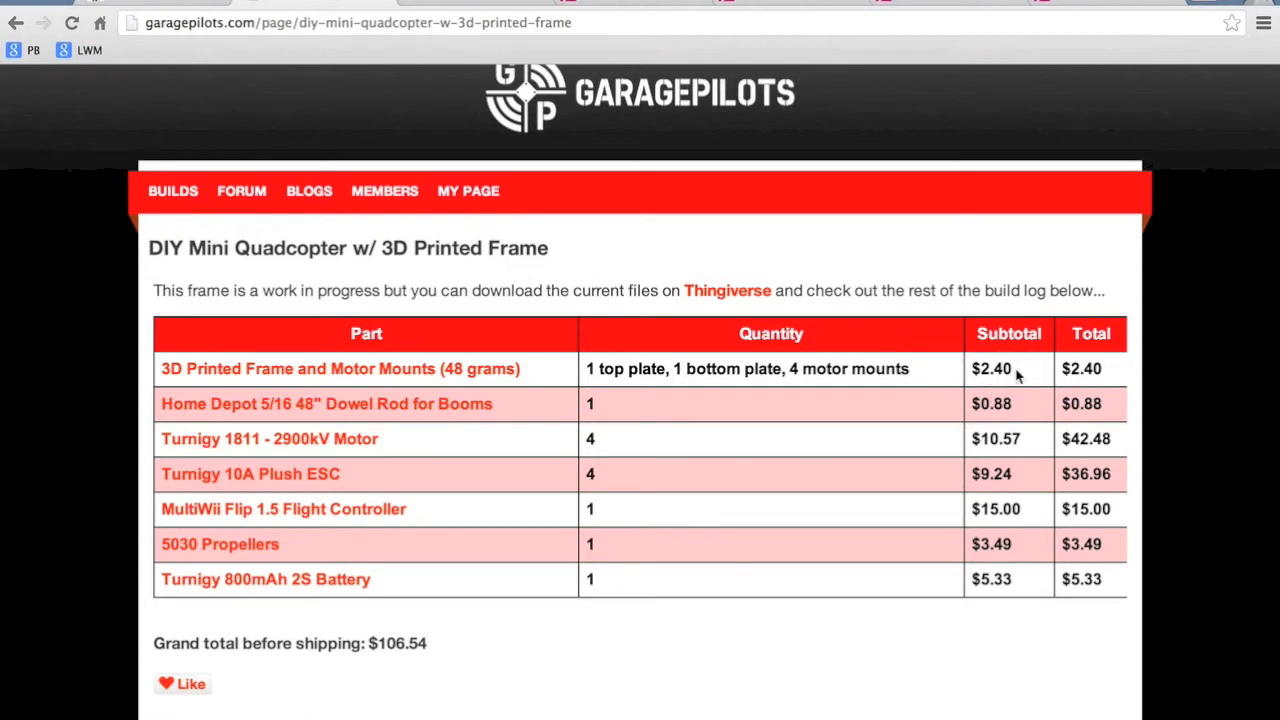
pyautogui.moveTo(656, 270)
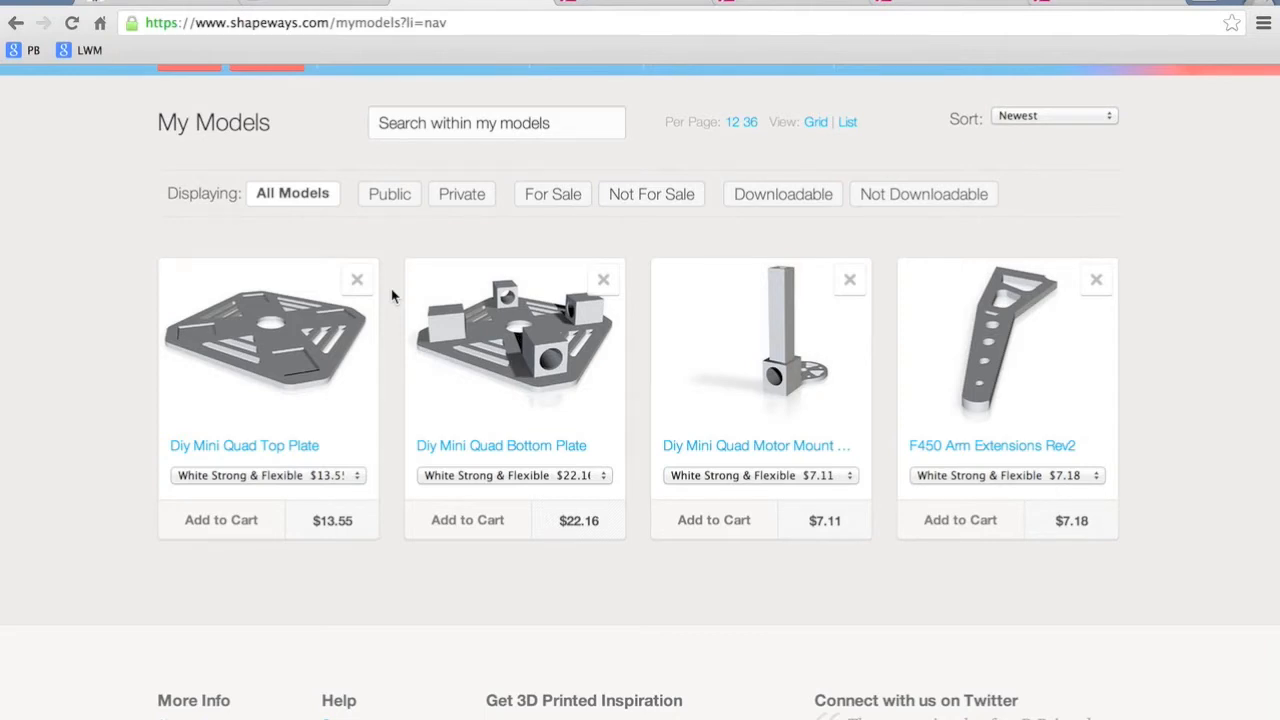
pyautogui.moveTo(810, 424)
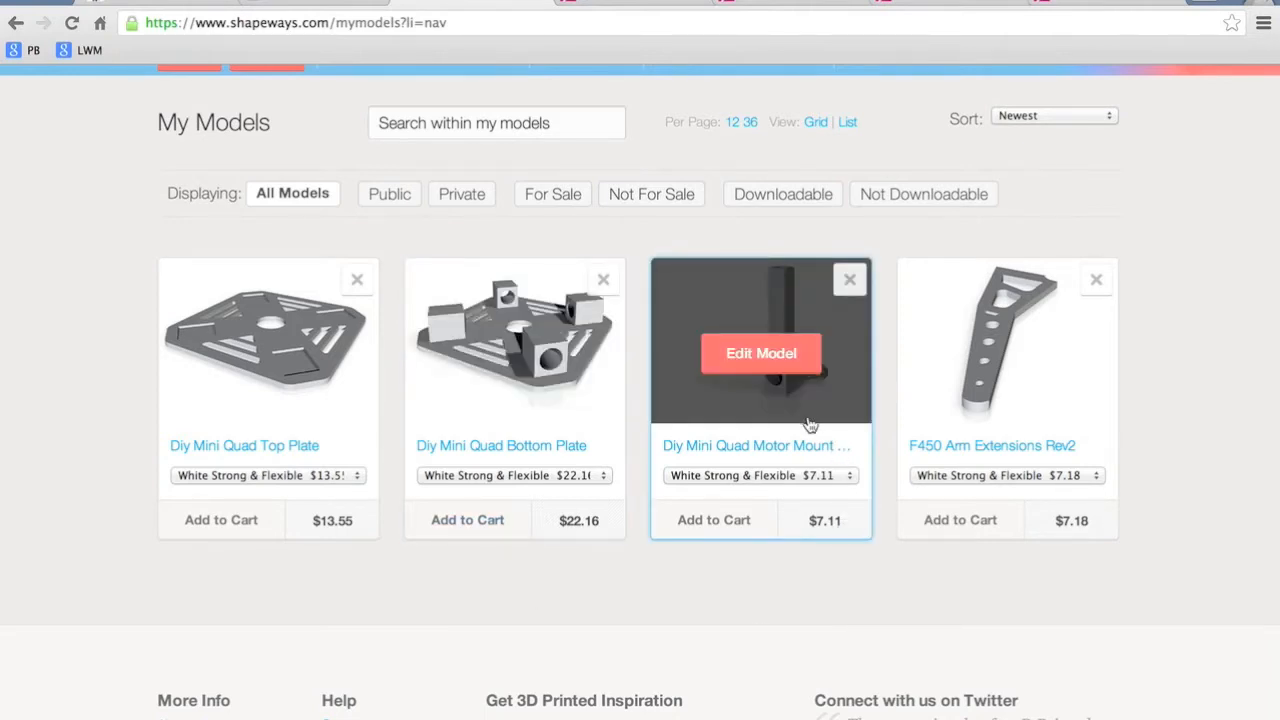
pyautogui.moveTo(830, 552)
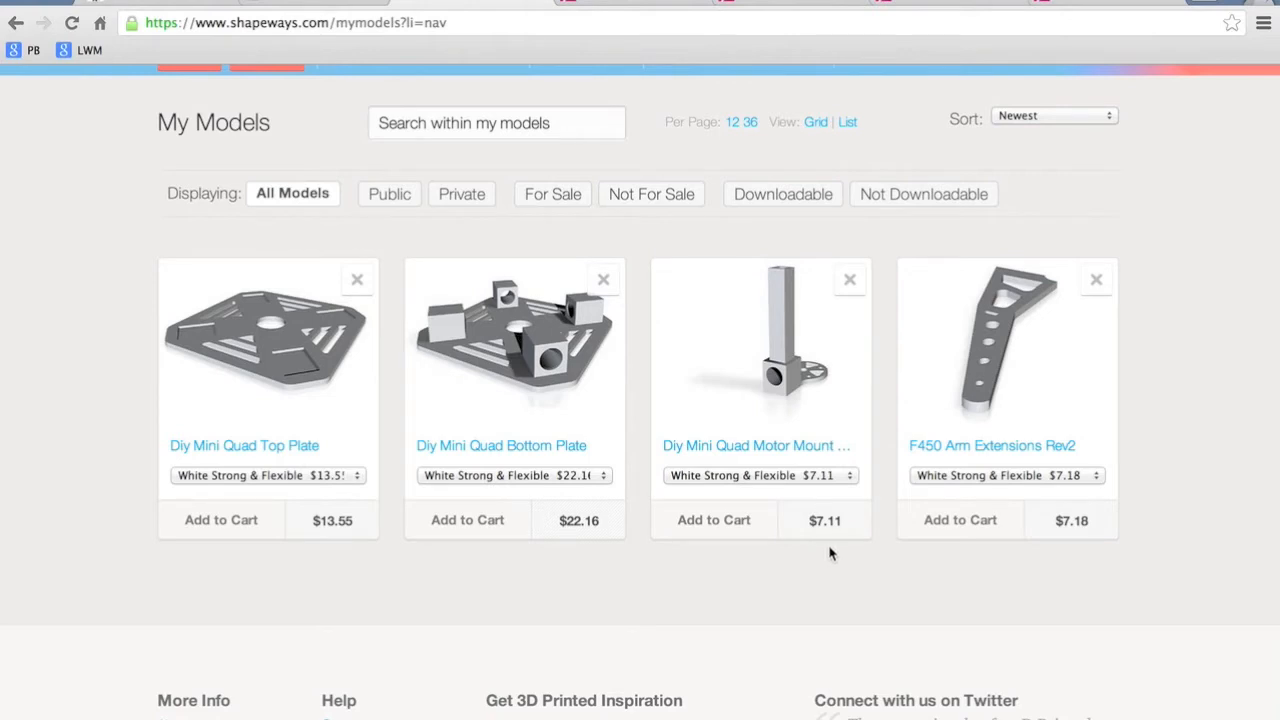
pyautogui.moveTo(832, 564)
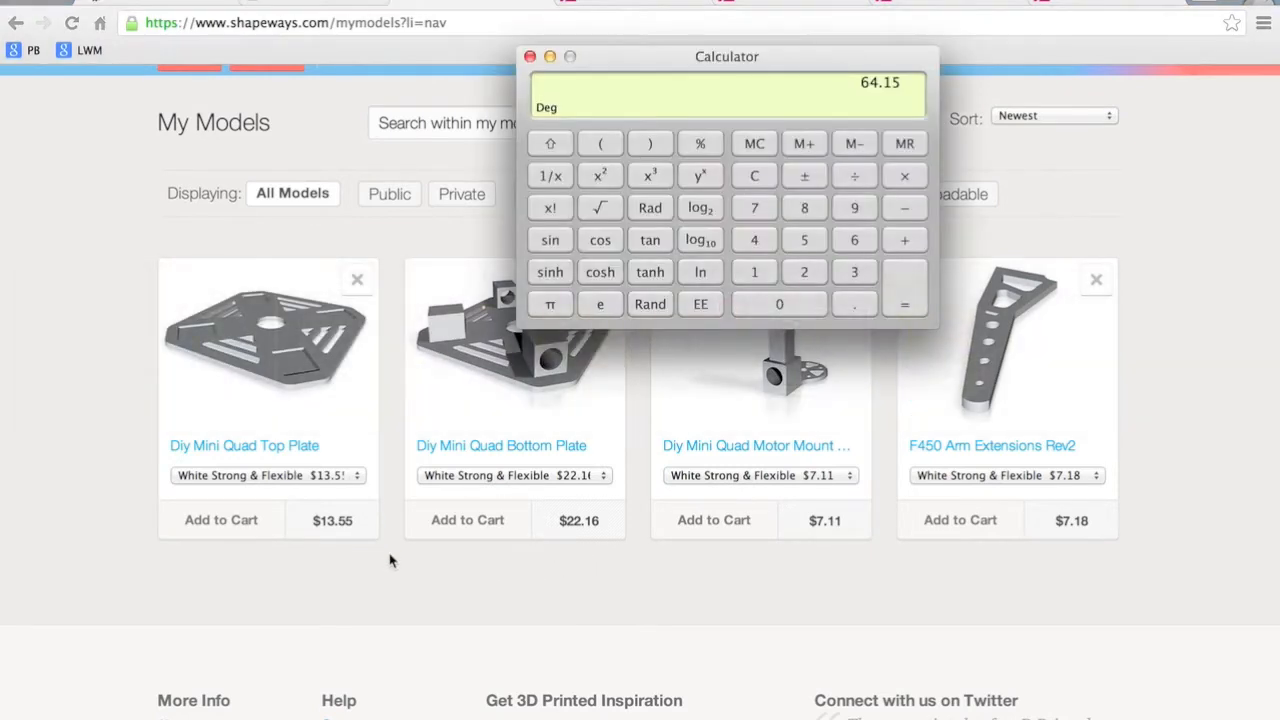
# Step: Review the top plate's material prices and keep White Strong & Flexible at $13.55
pyautogui.moveTo(728, 56); pyautogui.dragTo(728, 94)
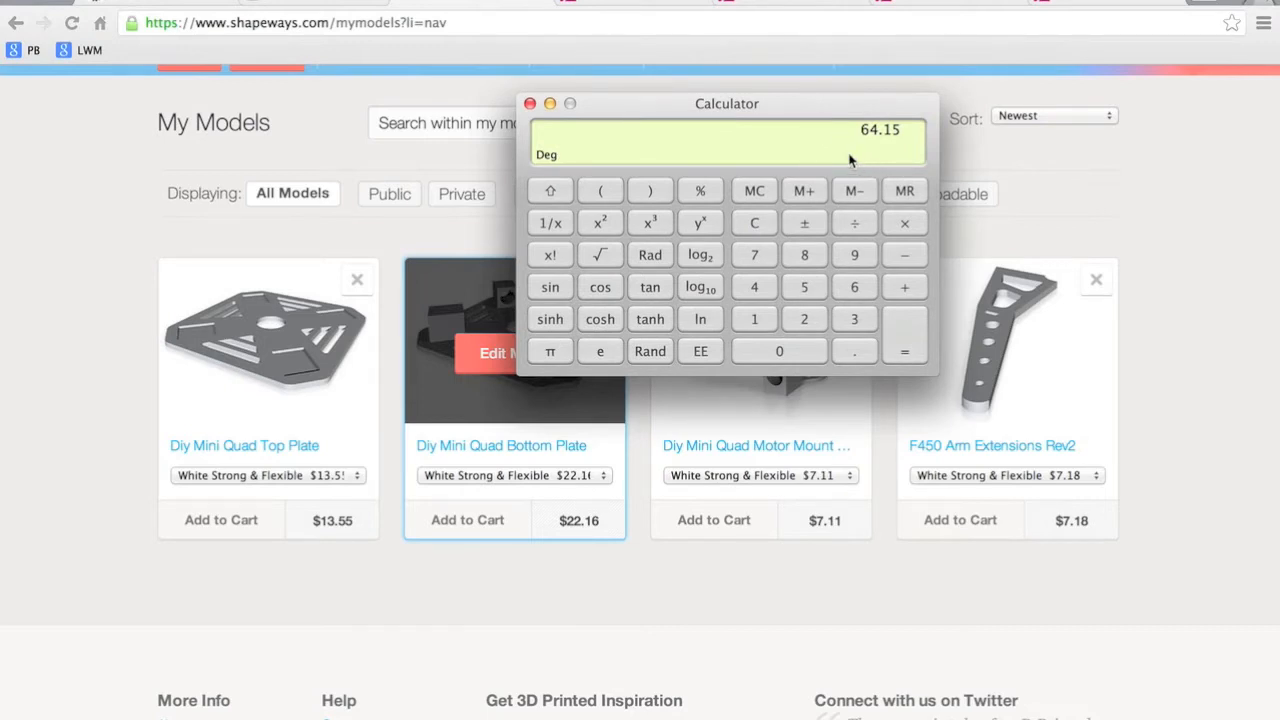
pyautogui.moveTo(240, 168)
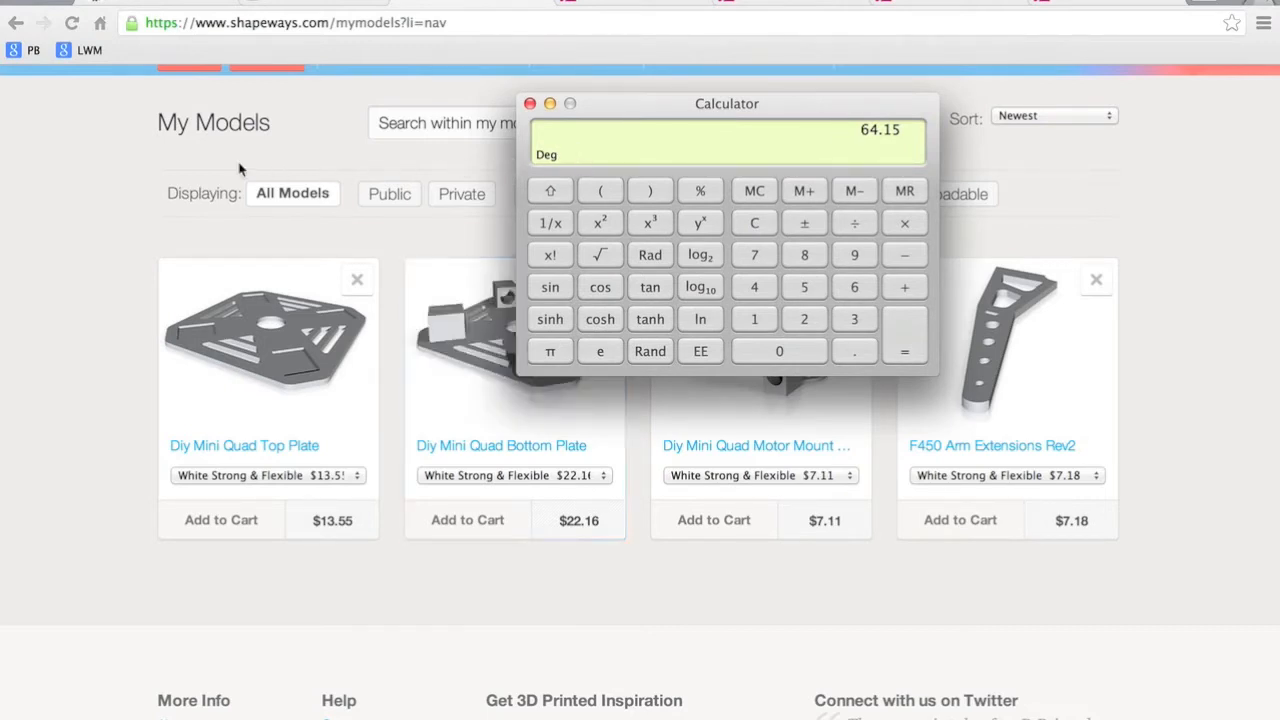
pyautogui.moveTo(108, 200)
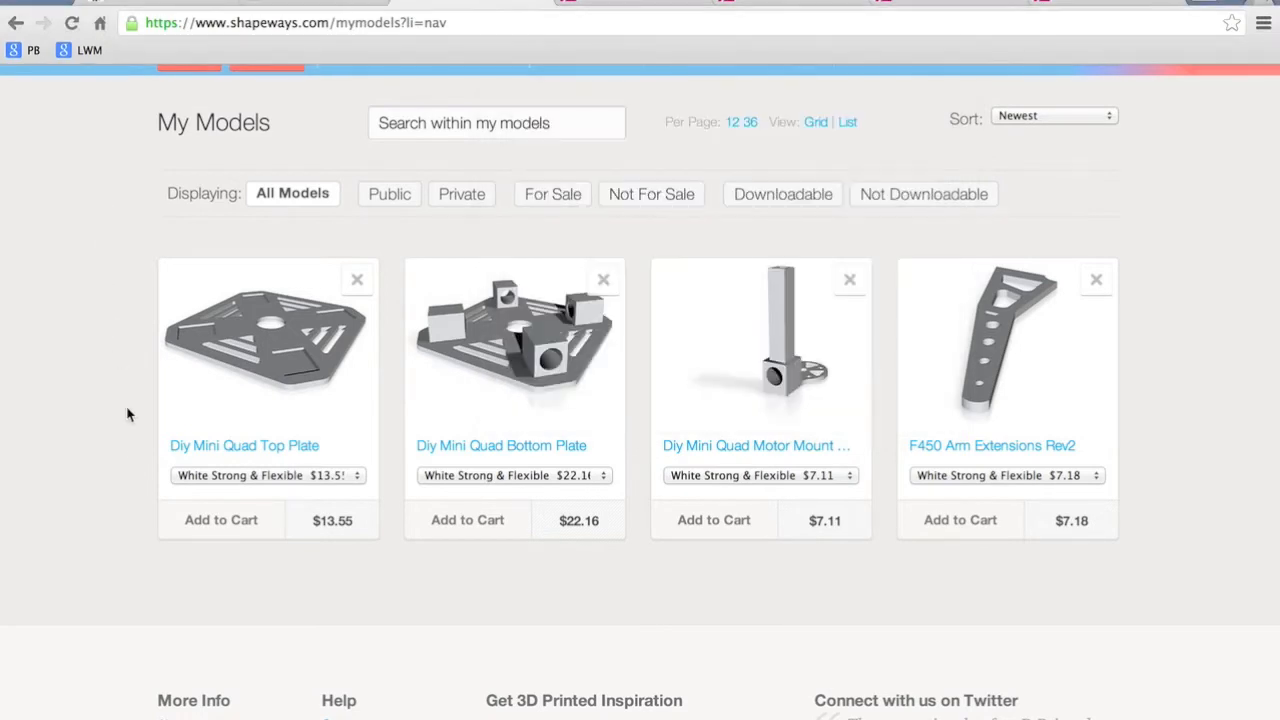
pyautogui.moveTo(328, 536)
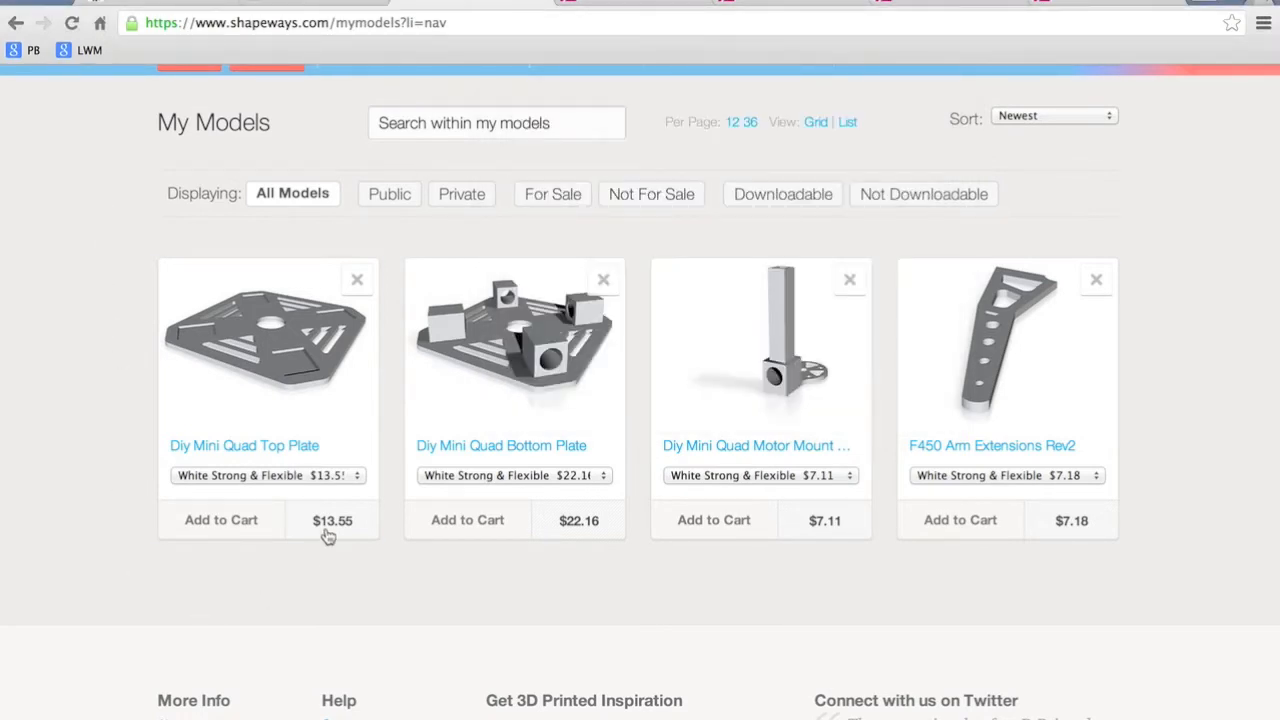
pyautogui.click(268, 476)
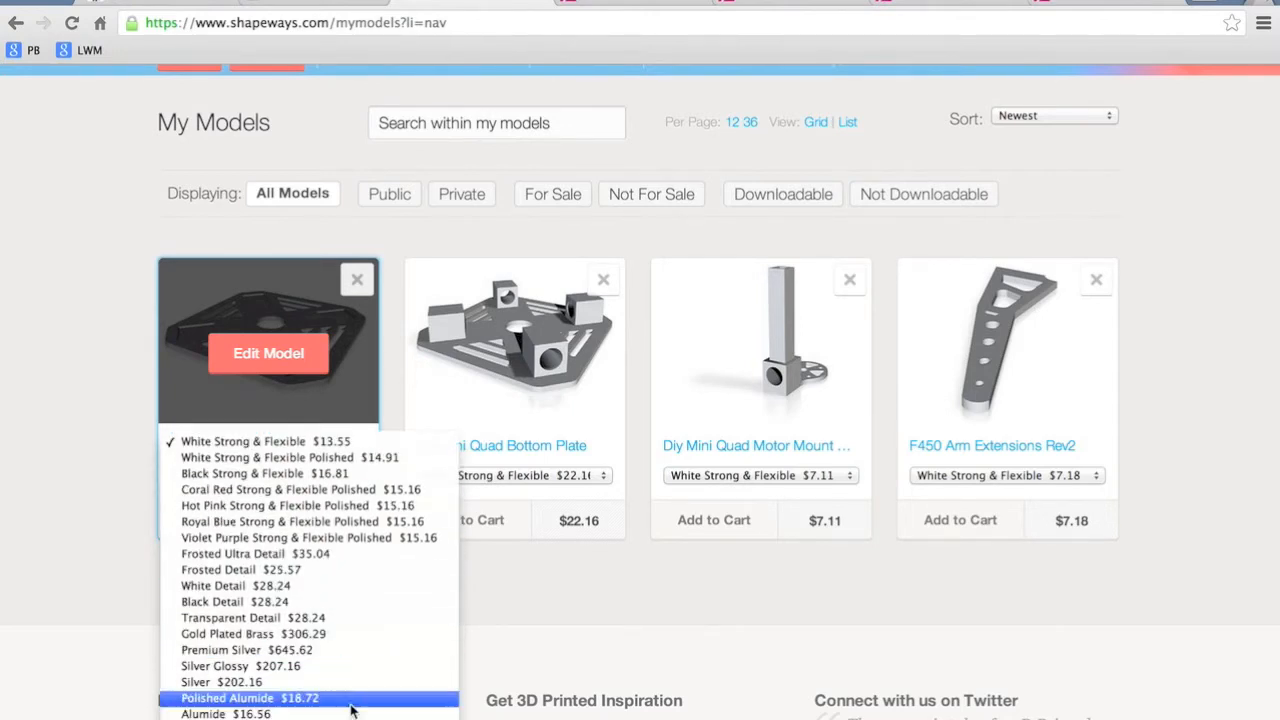
pyautogui.moveTo(344, 684)
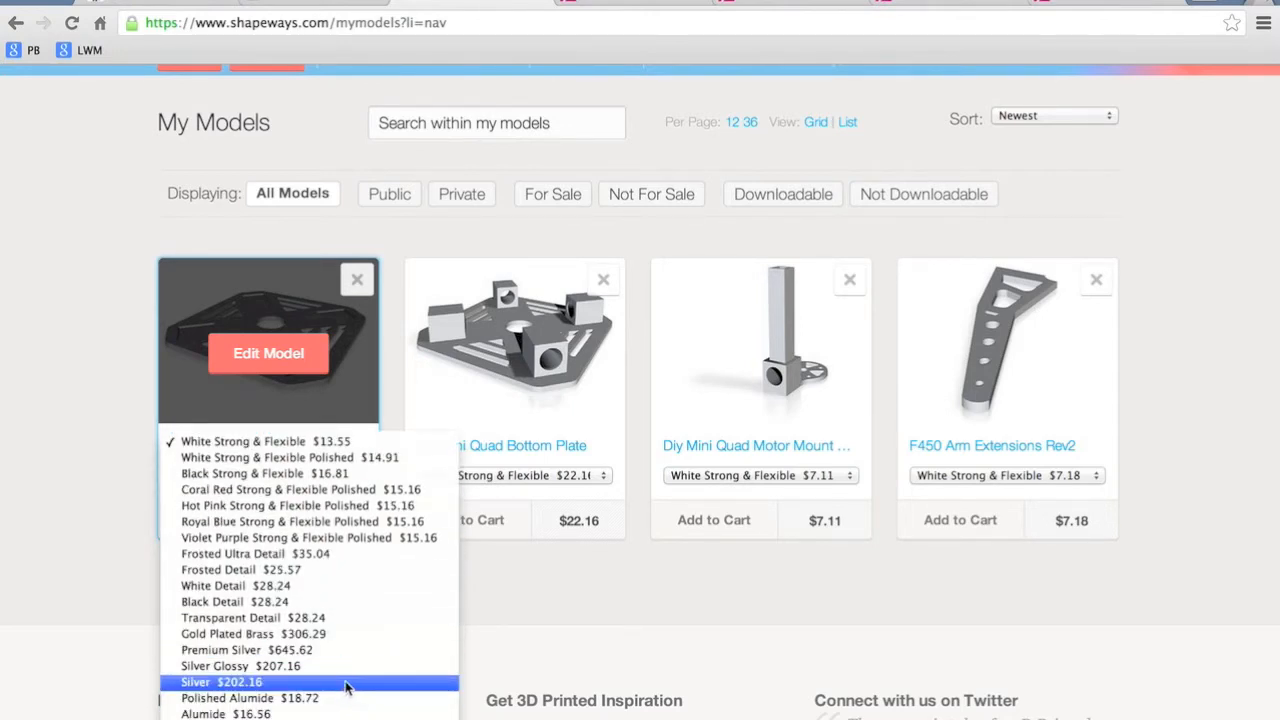
pyautogui.moveTo(434, 650)
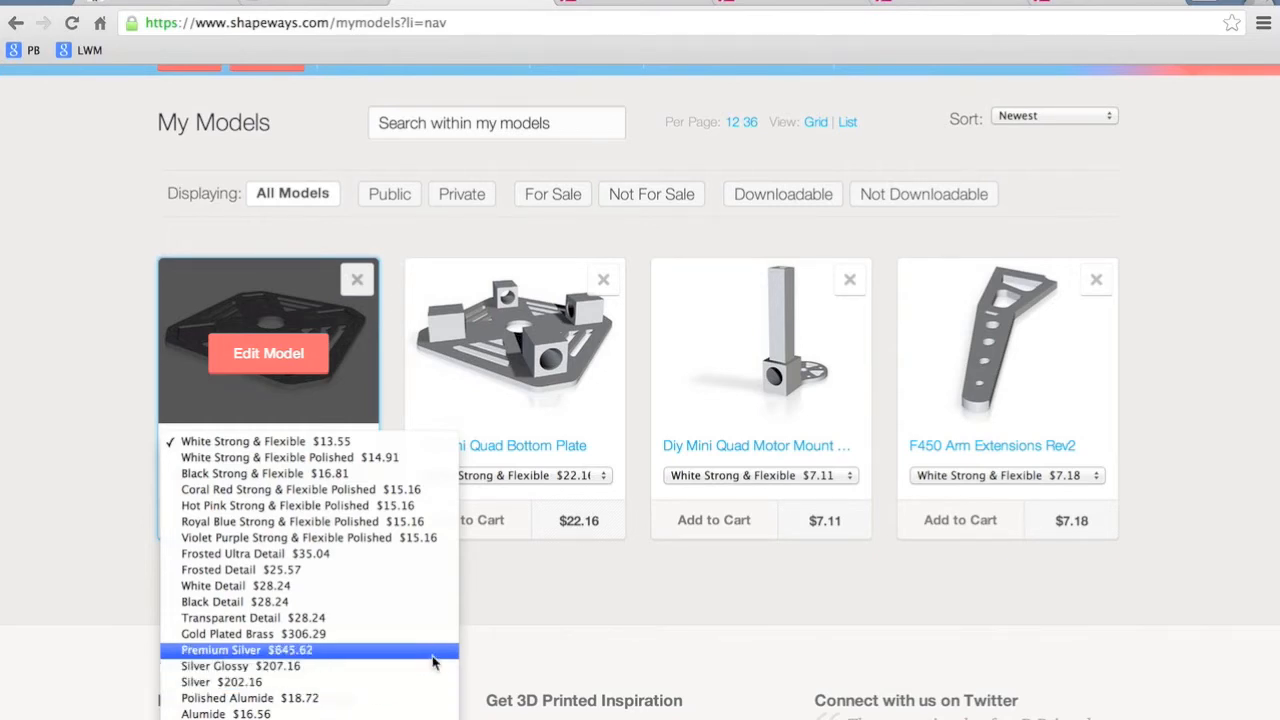
pyautogui.click(264, 442)
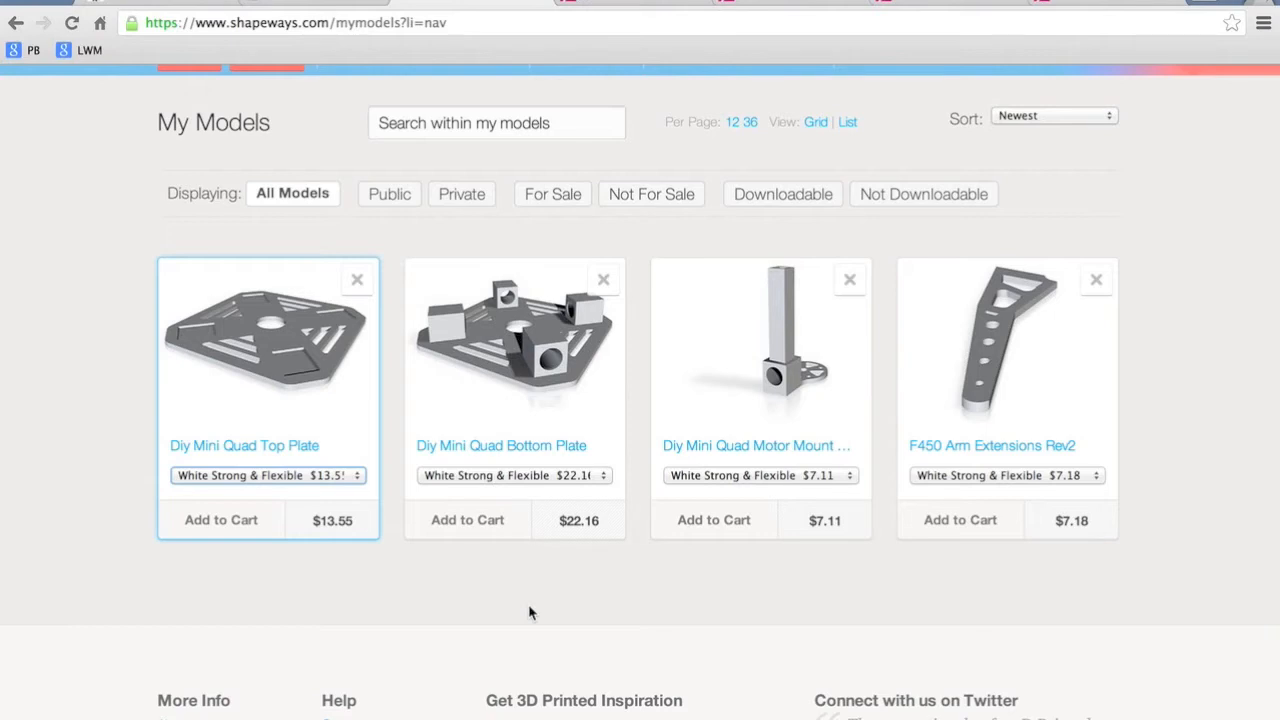
pyautogui.moveTo(1186, 180)
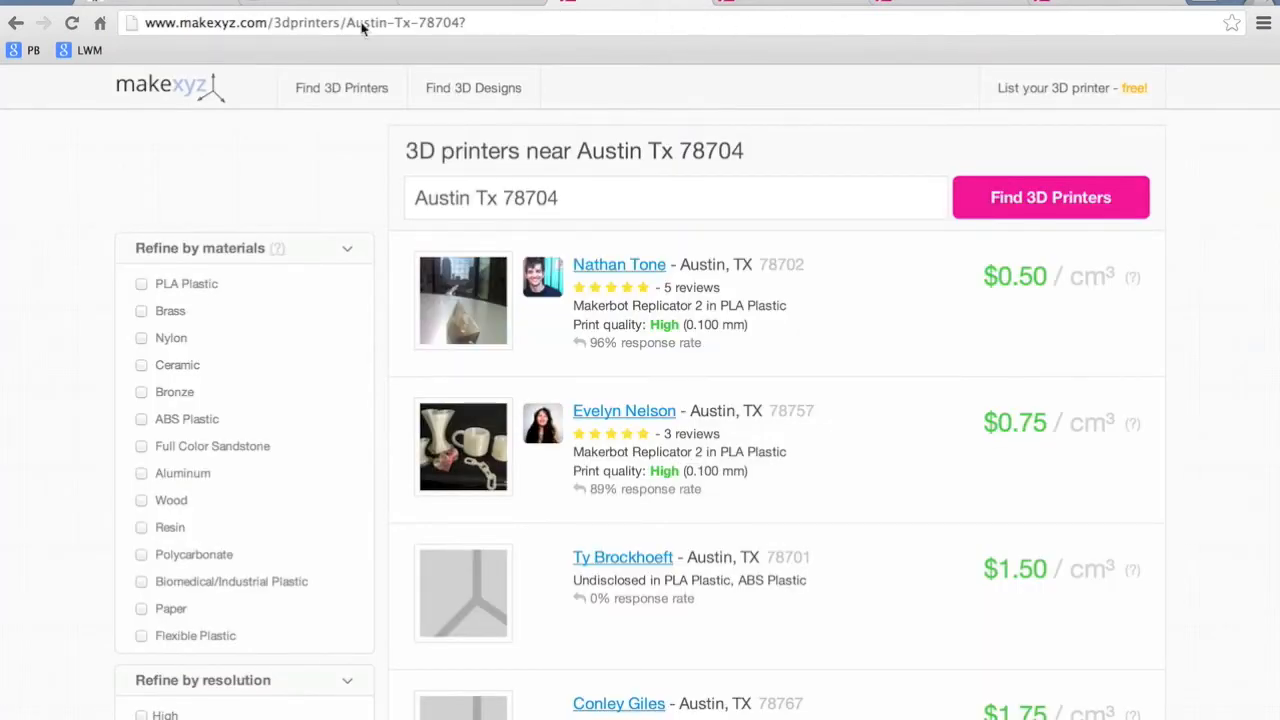
pyautogui.moveTo(304, 168)
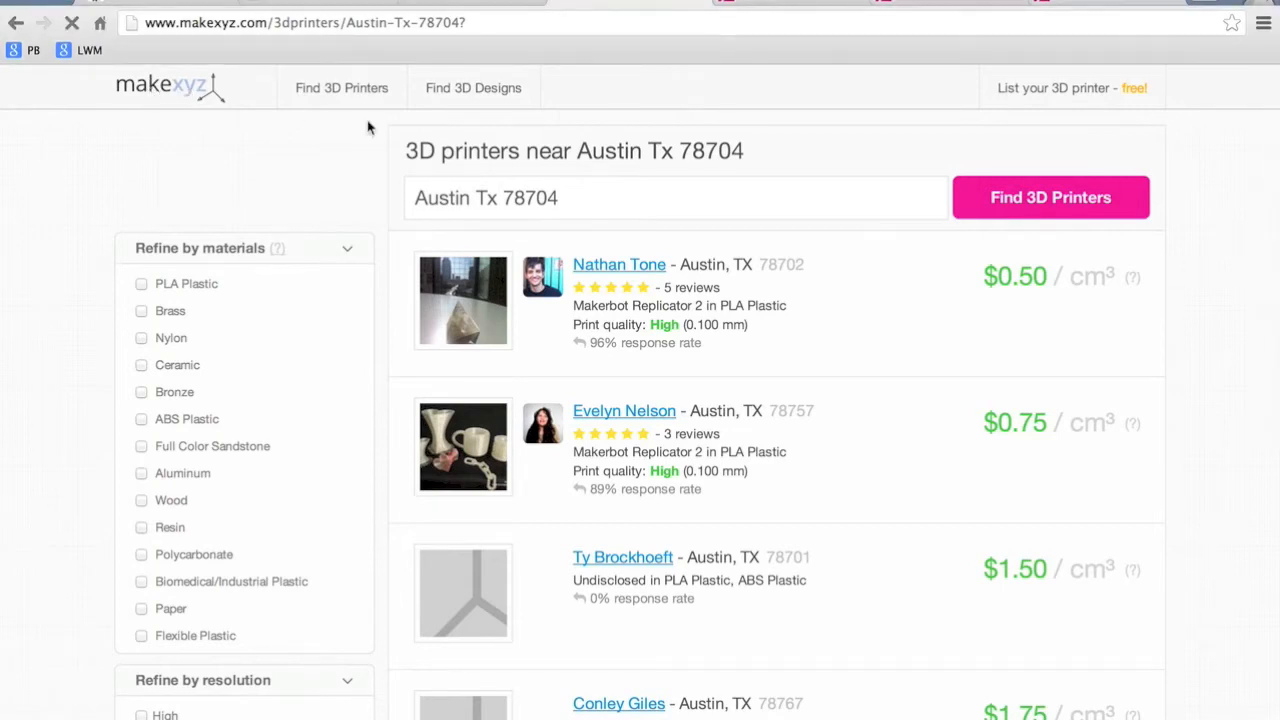
# Step: Search makexyz for 3D printers near postal code 78735
pyautogui.click(168, 86)
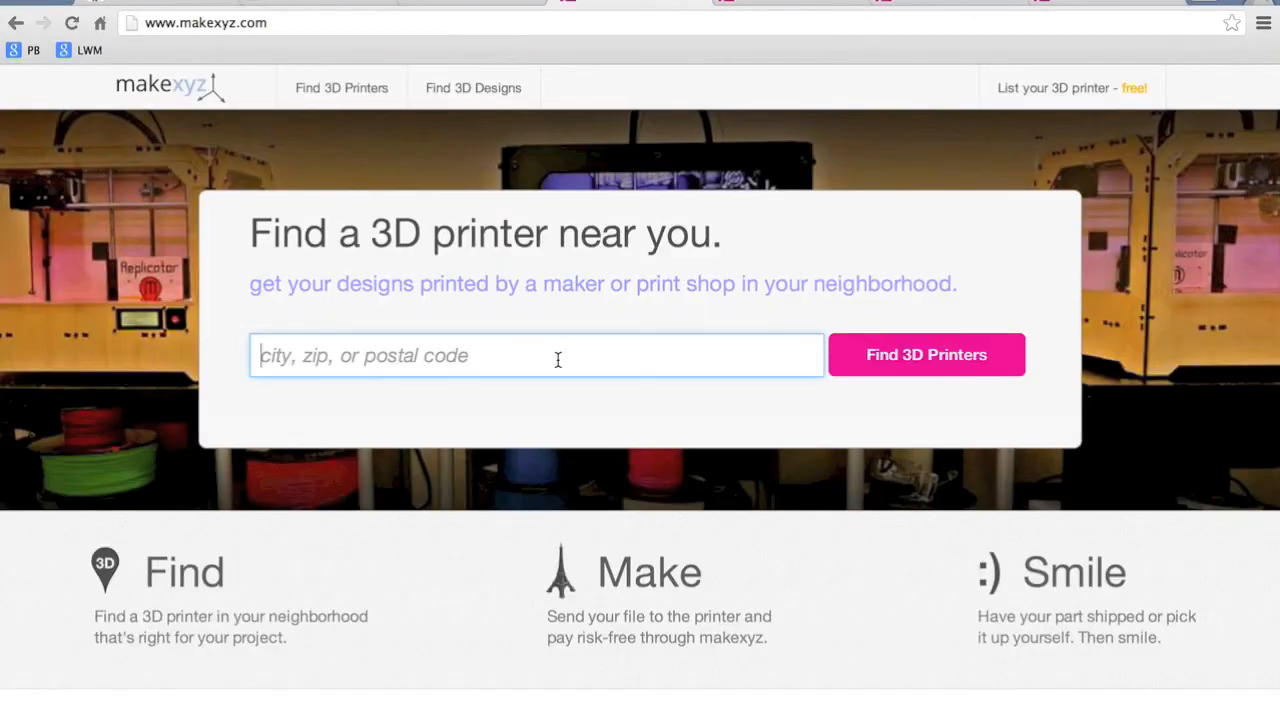
pyautogui.write('78735')
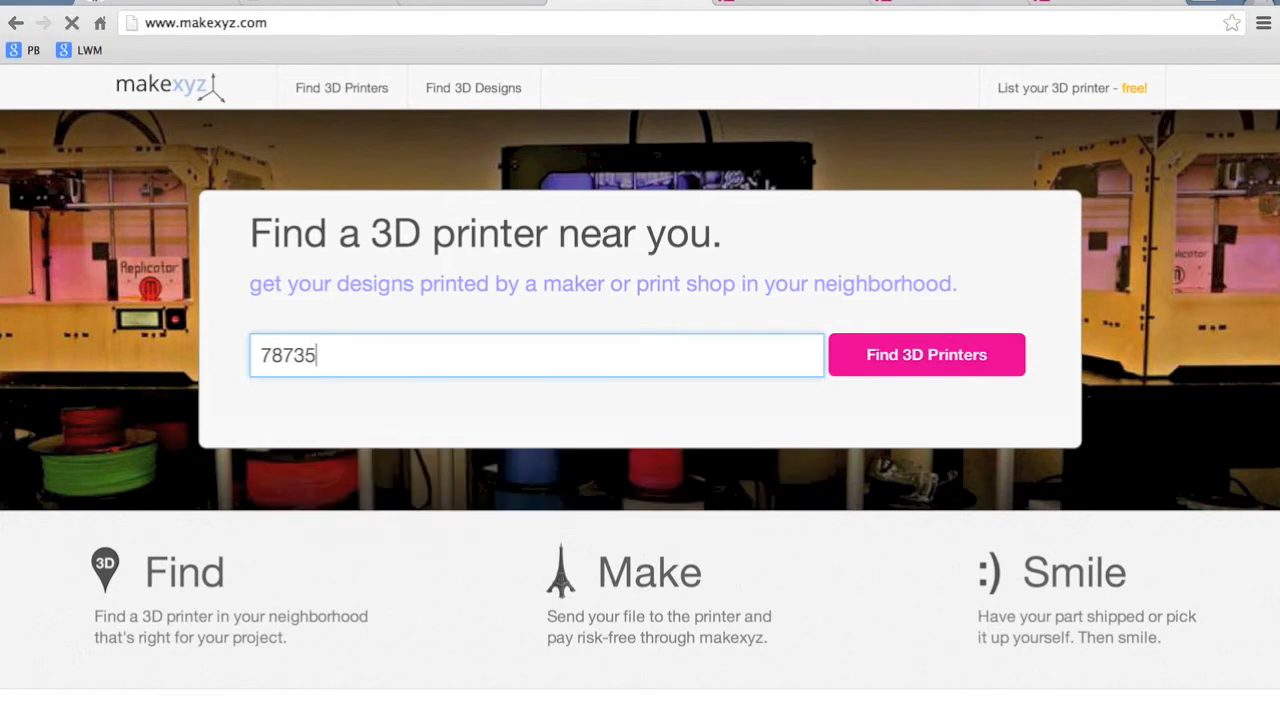
pyautogui.click(924, 354)
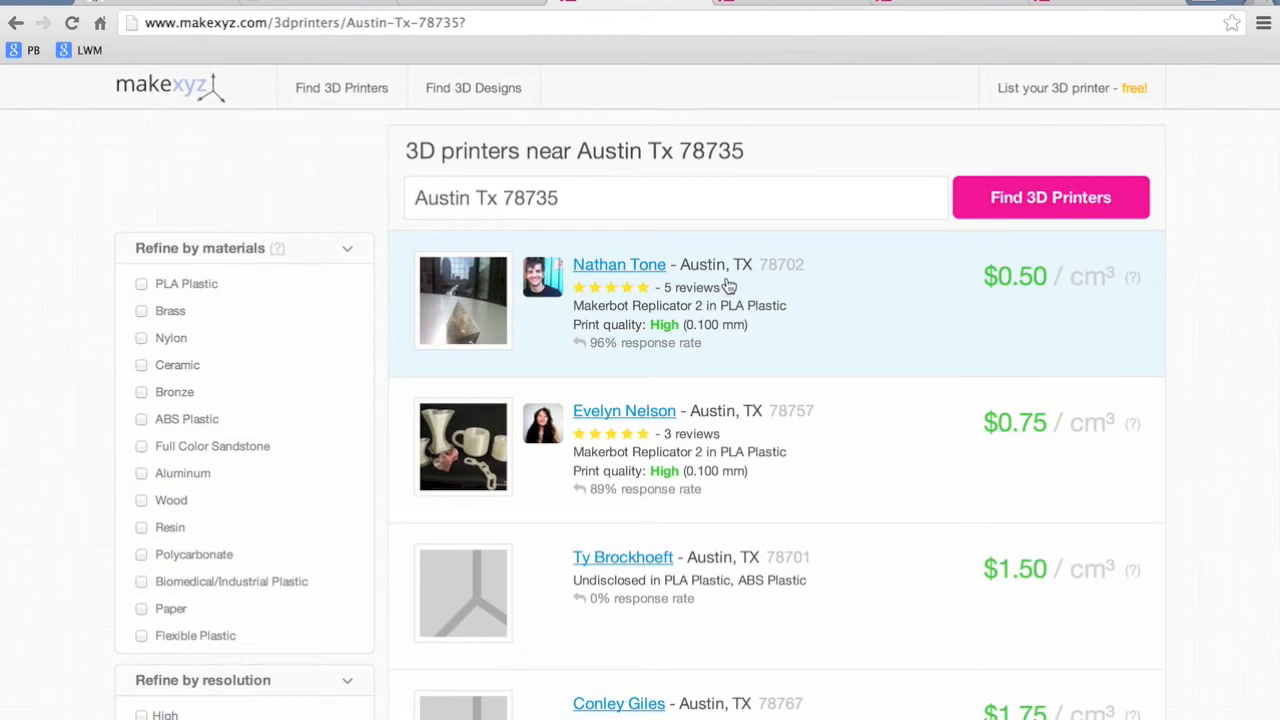
# Step: Browse the Austin results and view the top-listed printer's profile at $0.50/cm³
pyautogui.scroll(-3)
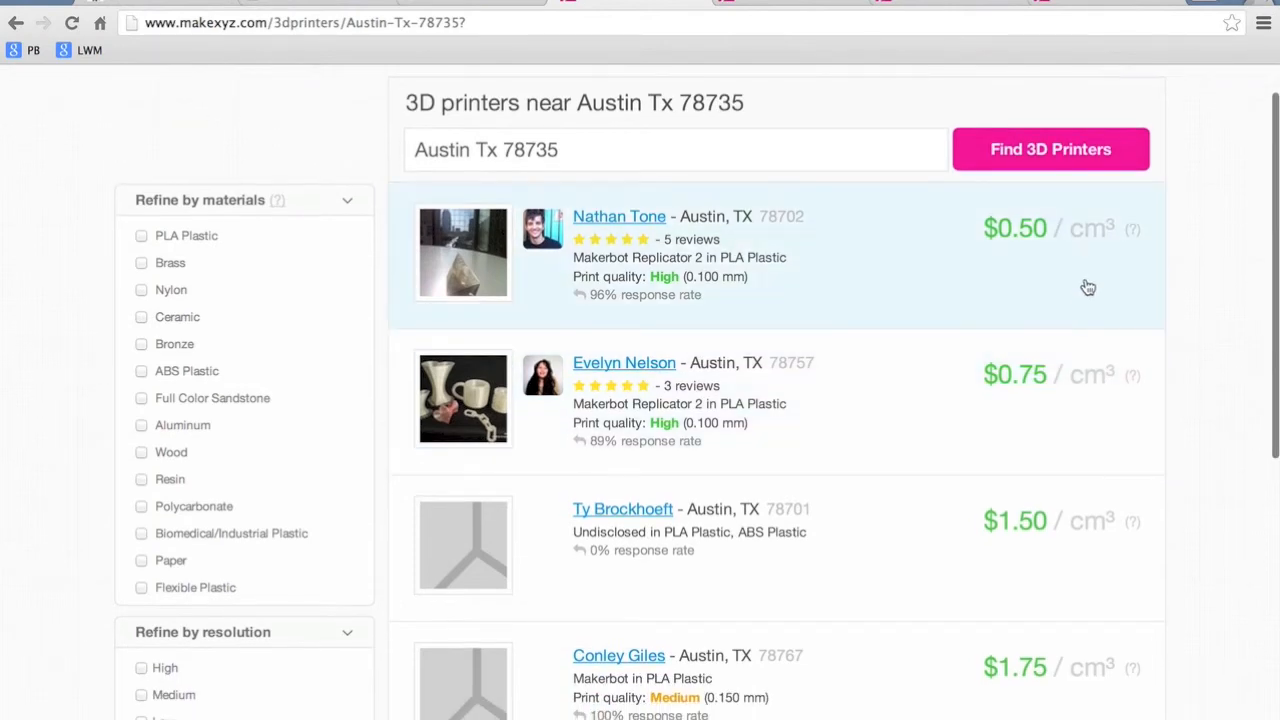
pyautogui.moveTo(1066, 272)
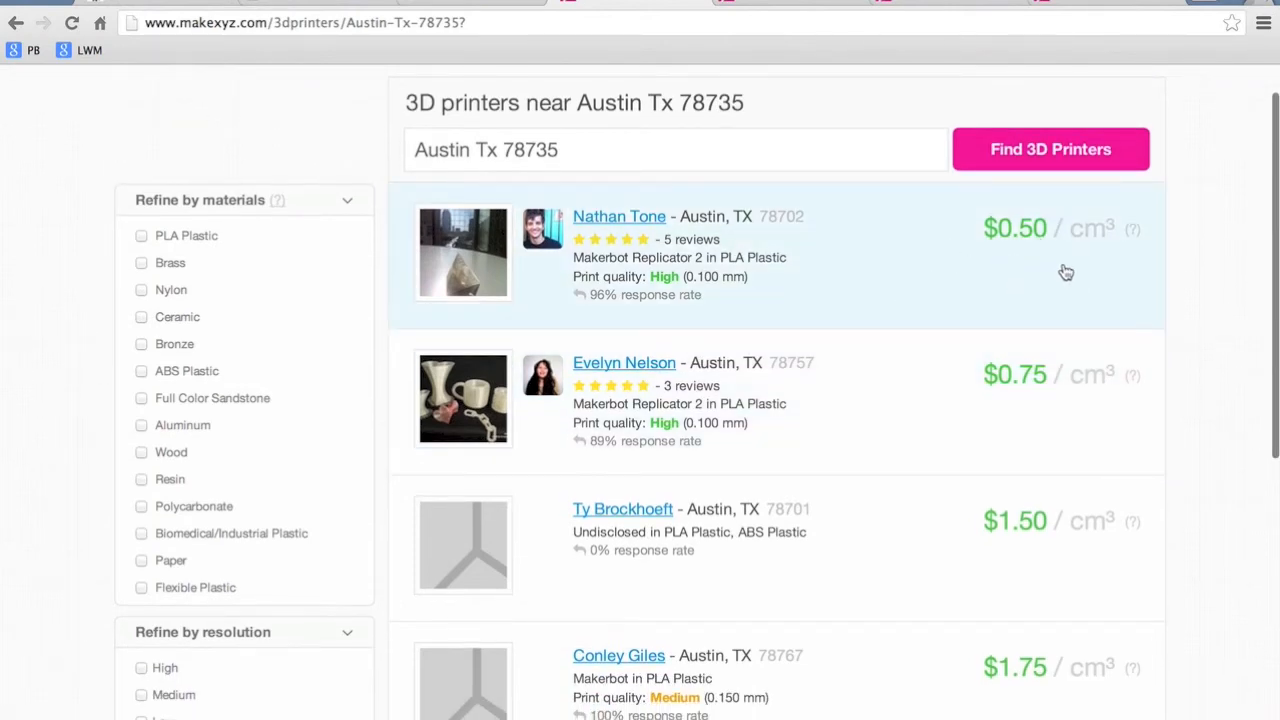
pyautogui.scroll(-3)
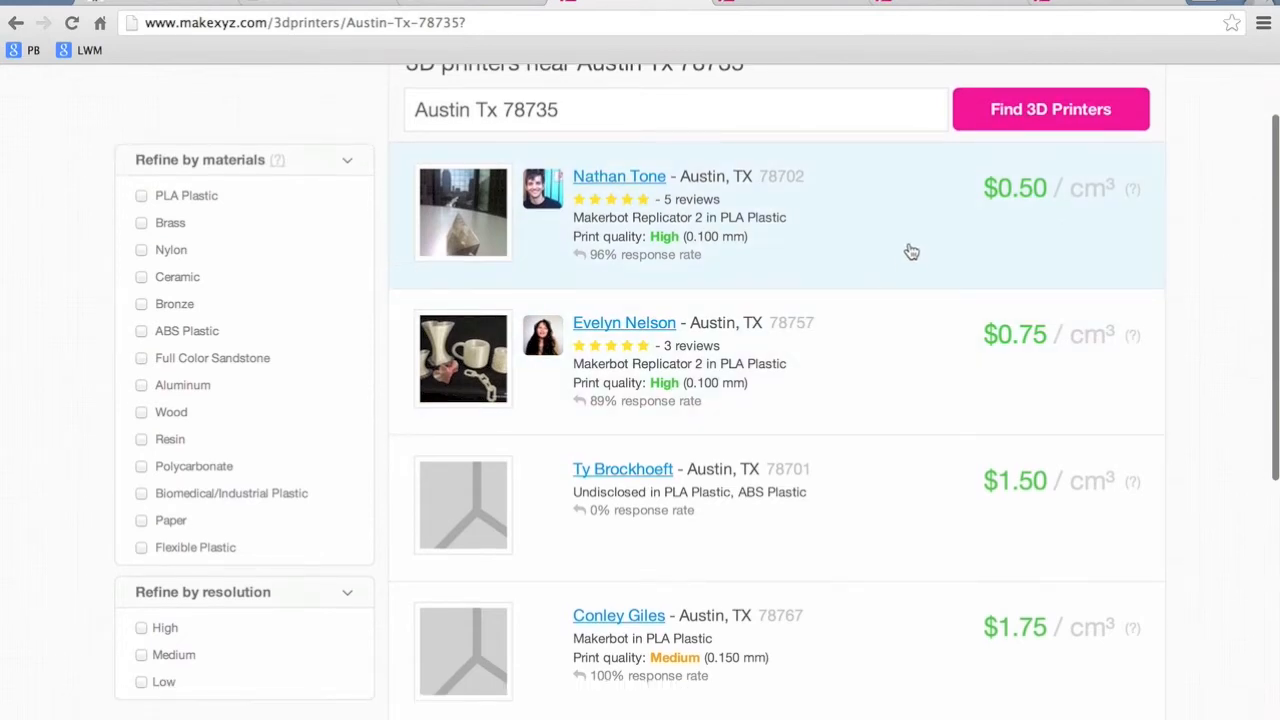
pyautogui.moveTo(626, 182)
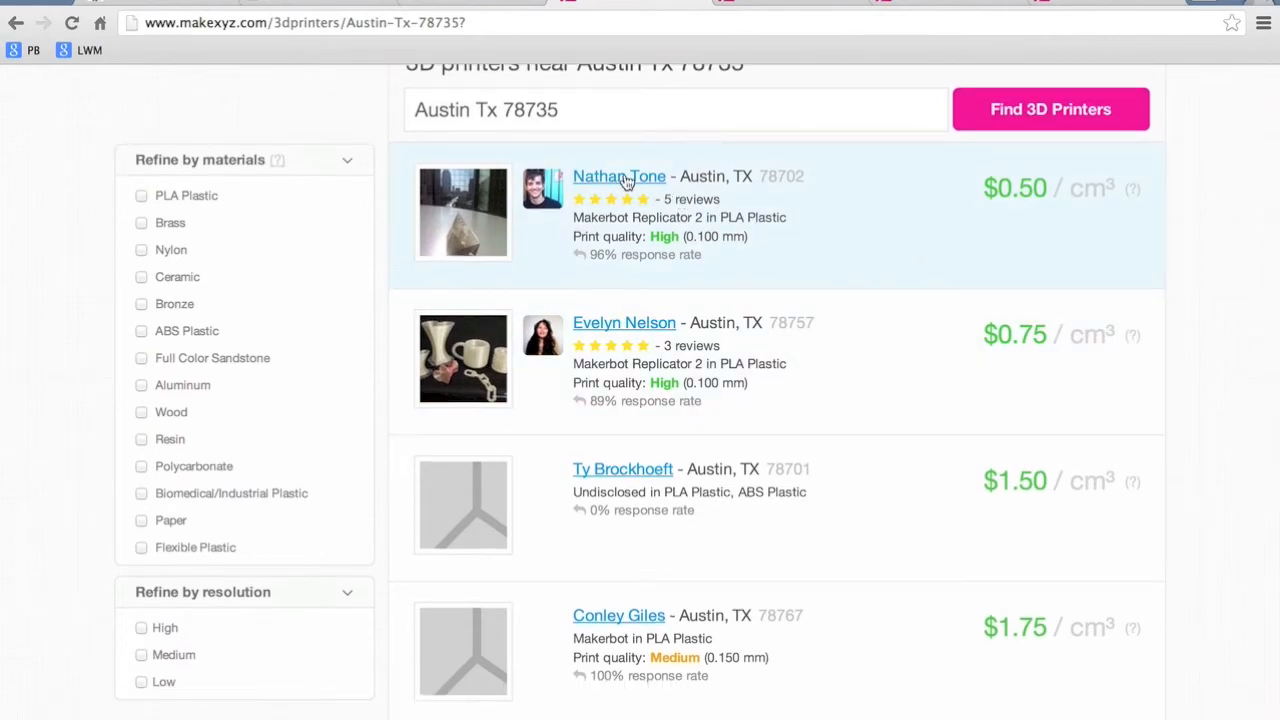
pyautogui.click(618, 176)
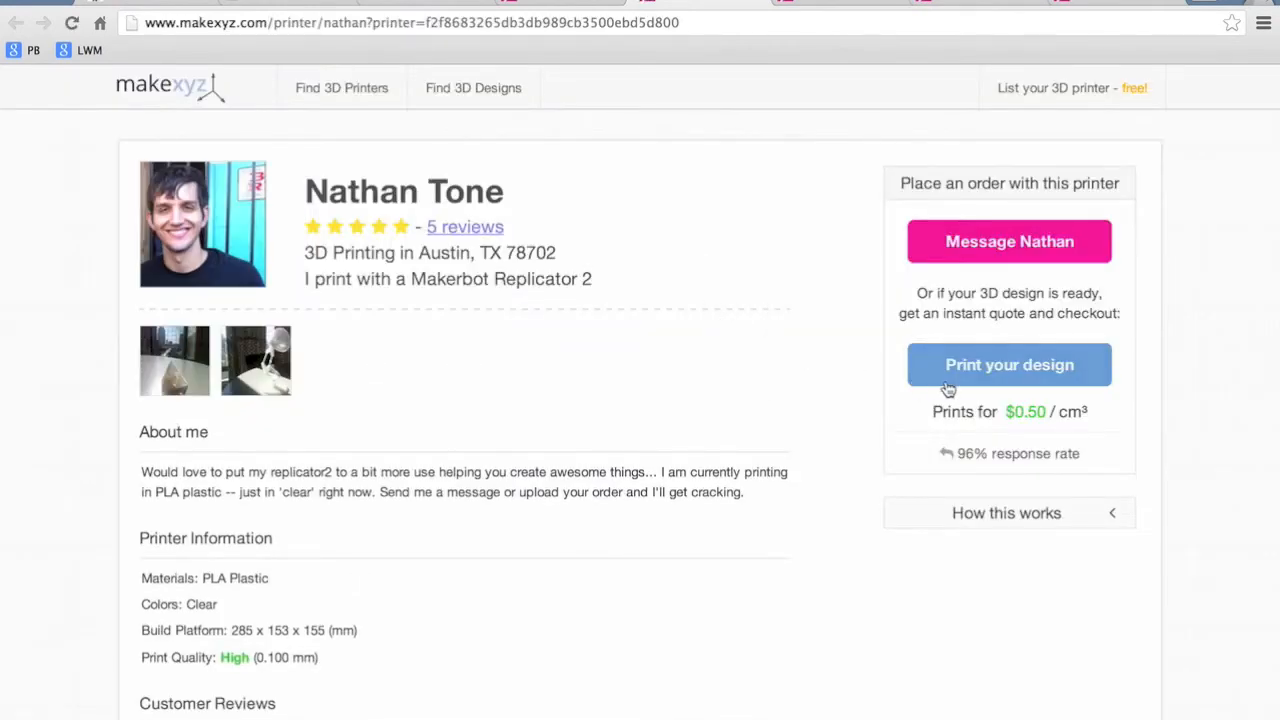
pyautogui.click(1008, 364)
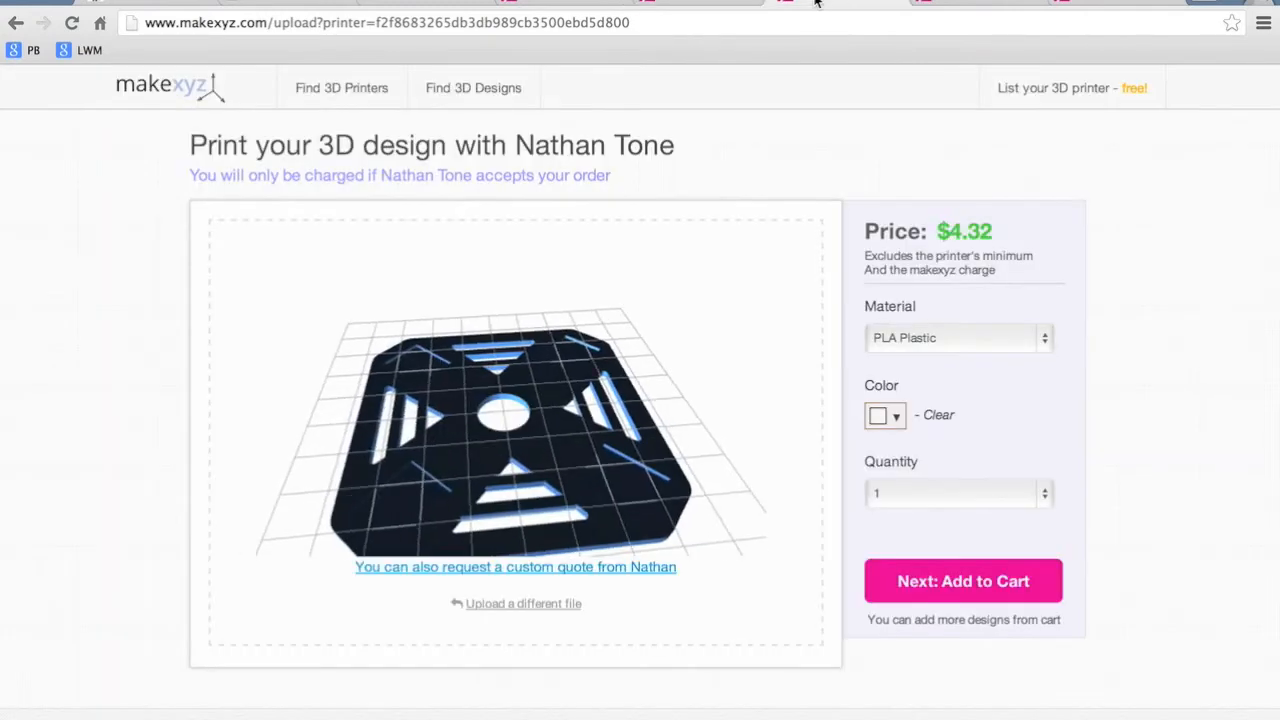
pyautogui.moveTo(500, 440); pyautogui.dragTo(640, 480)
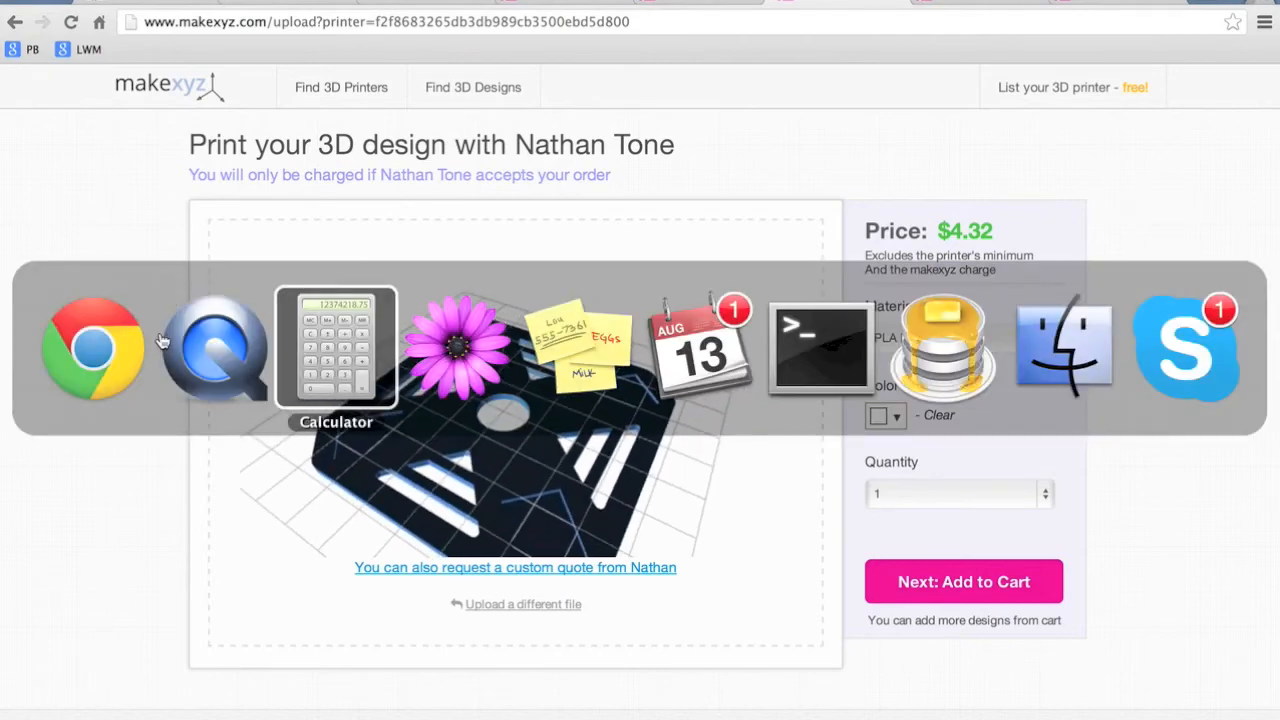
pyautogui.click(336, 350)
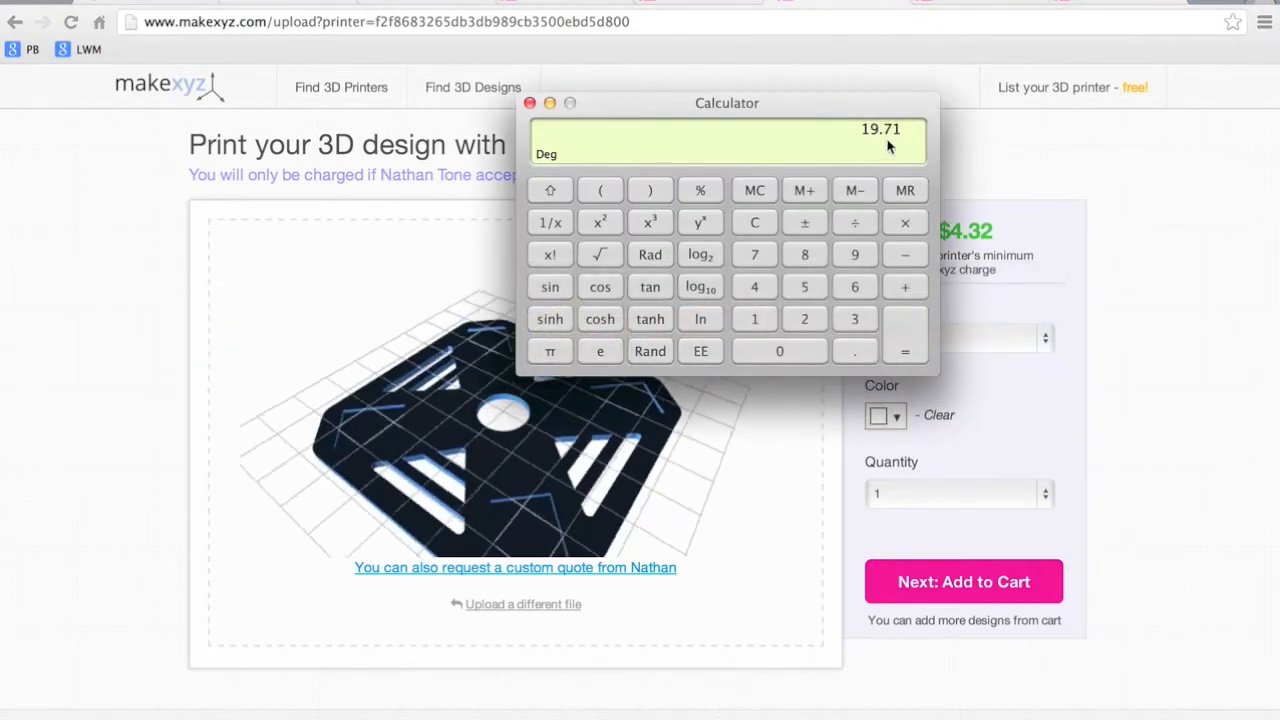
pyautogui.click(530, 104)
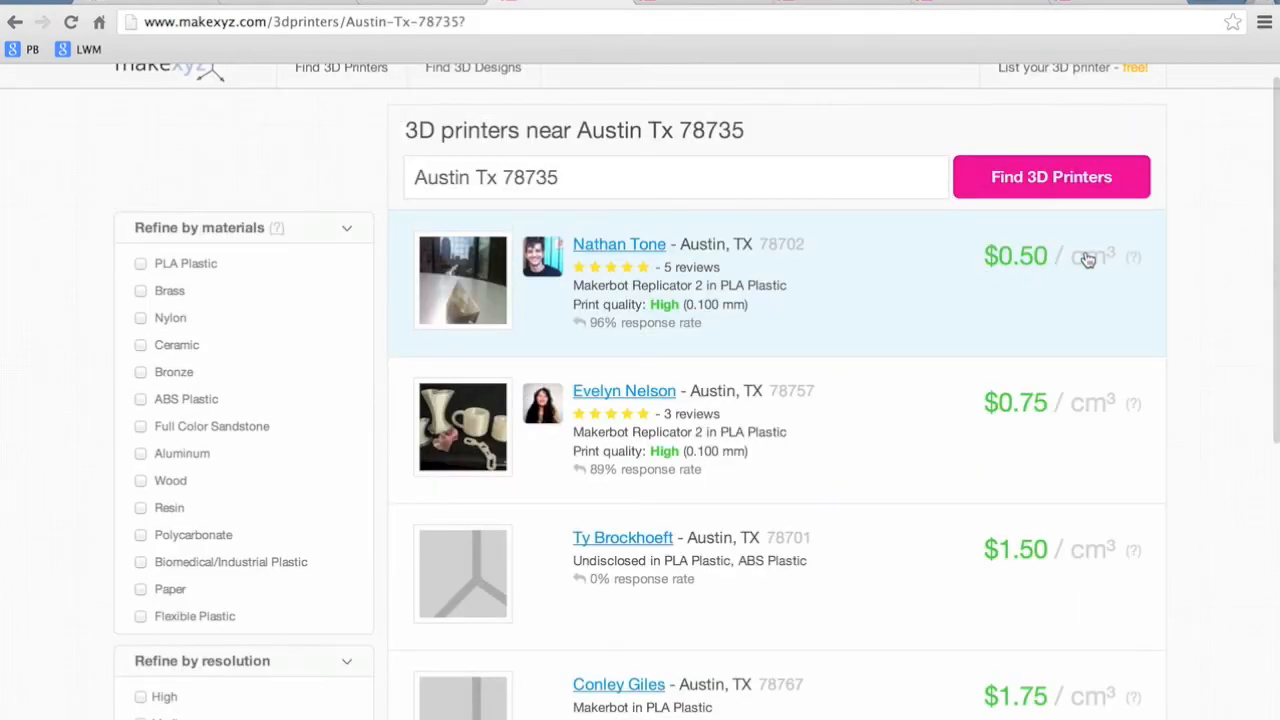
# Step: Move to page 2 of the Austin 78735 printer results and browse its listings
pyautogui.scroll(-3)
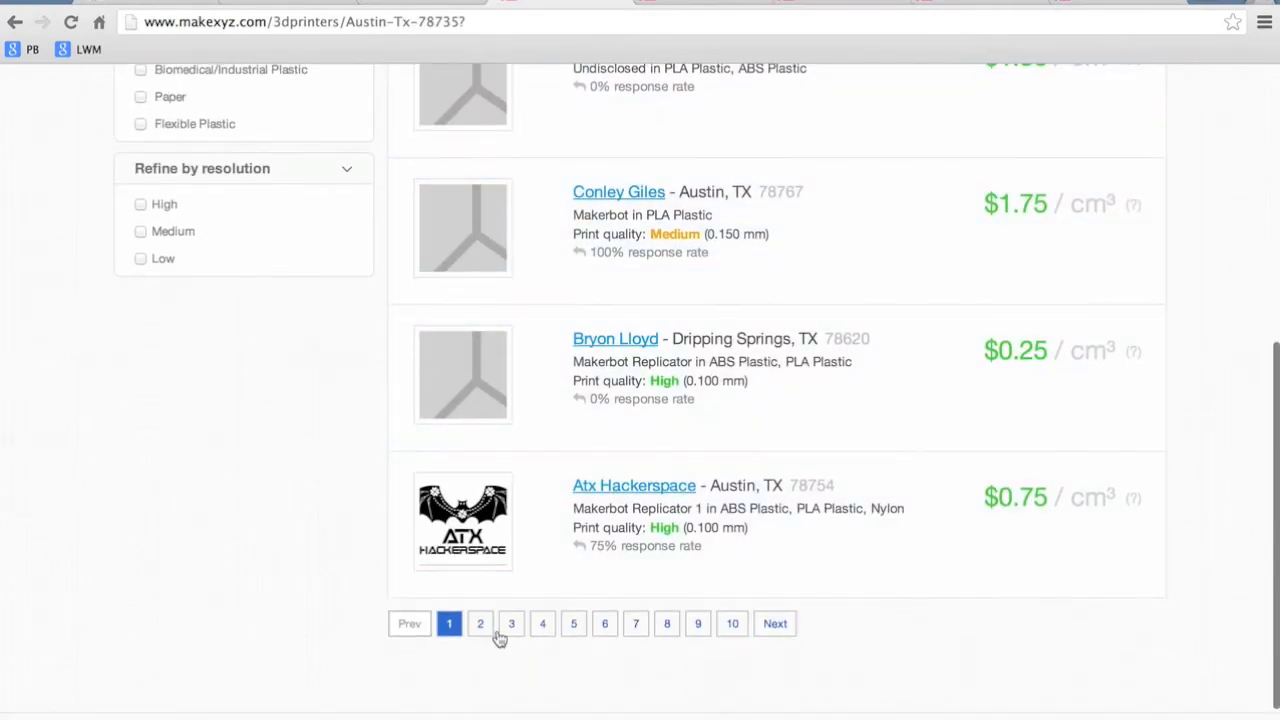
pyautogui.click(480, 624)
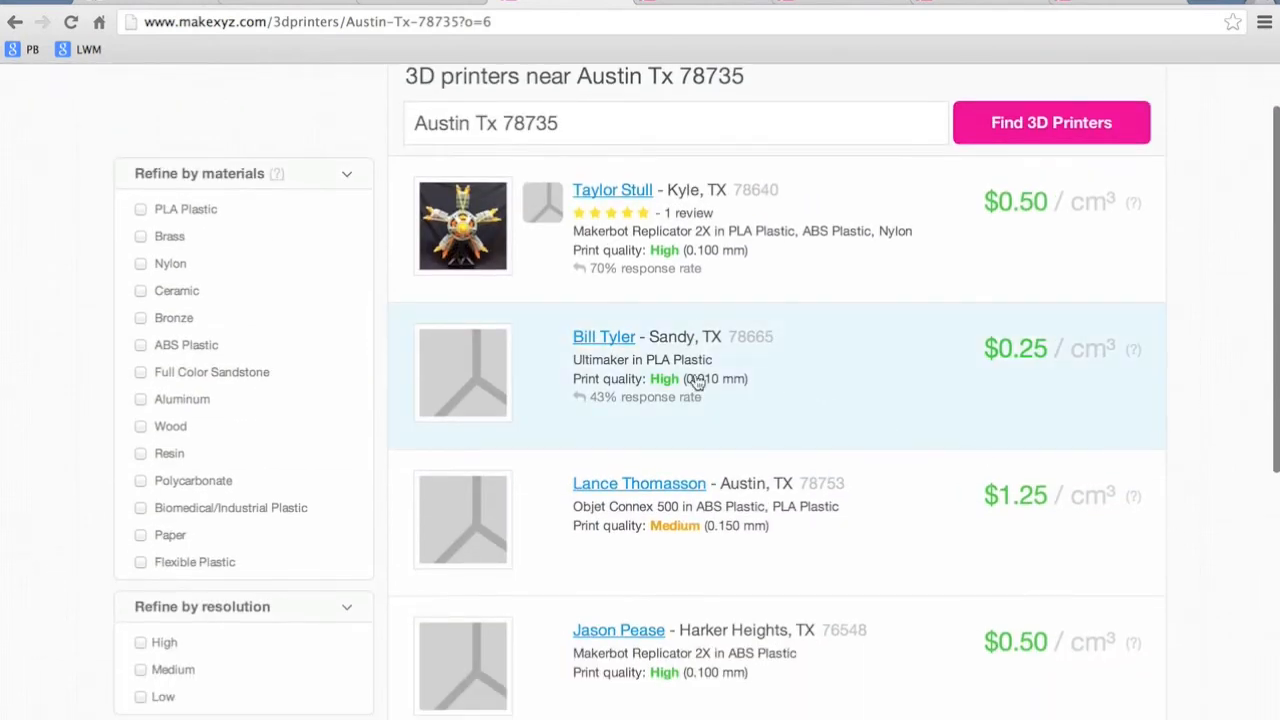
pyautogui.scroll(-3)
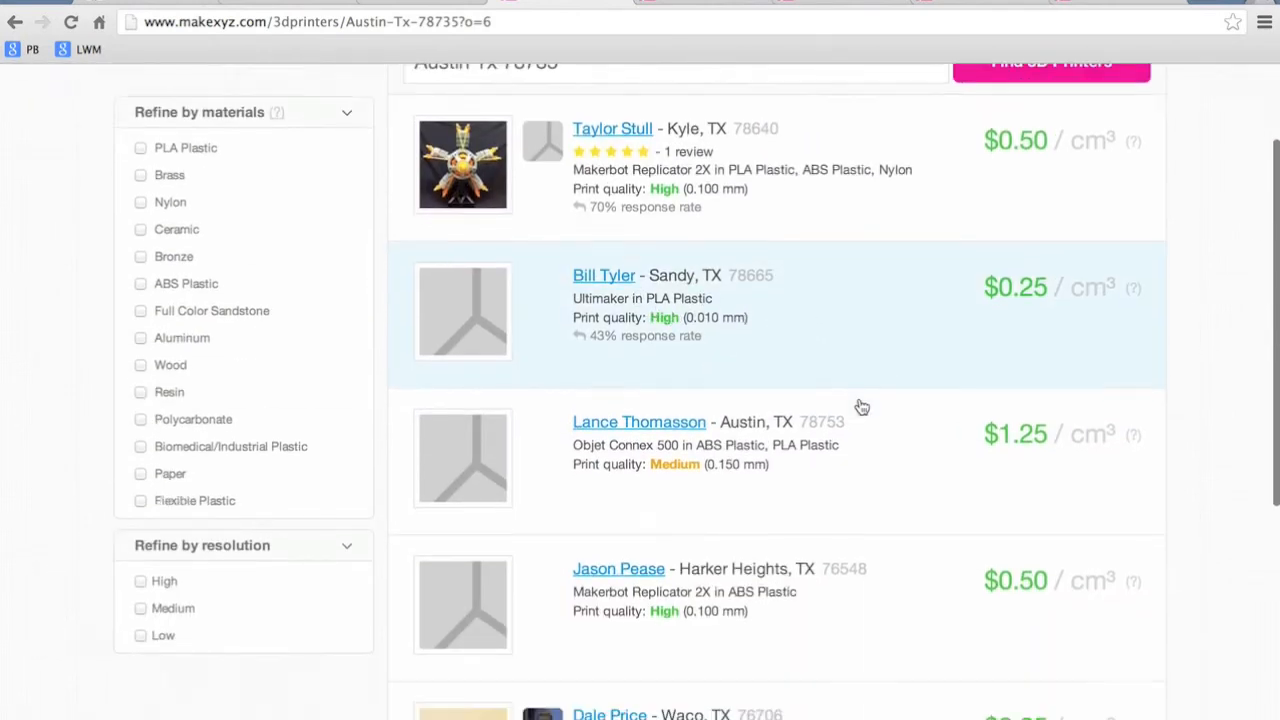
pyautogui.scroll(-3)
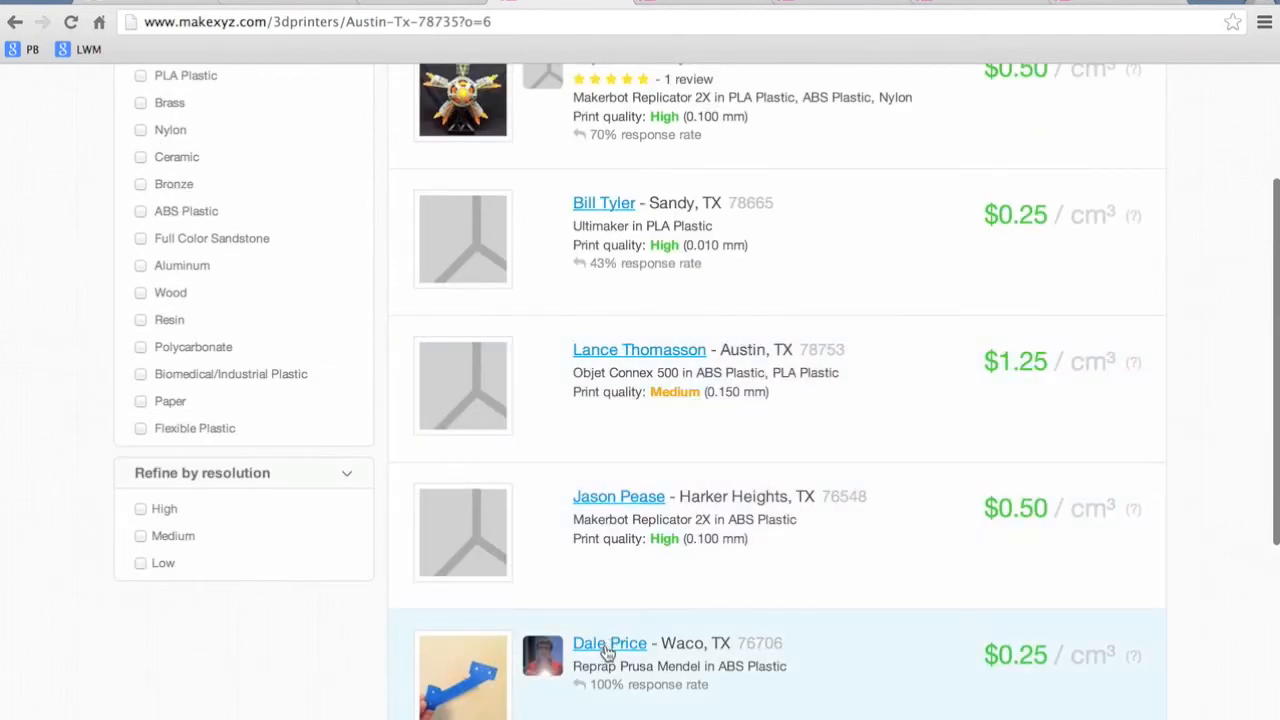
pyautogui.scroll(3)
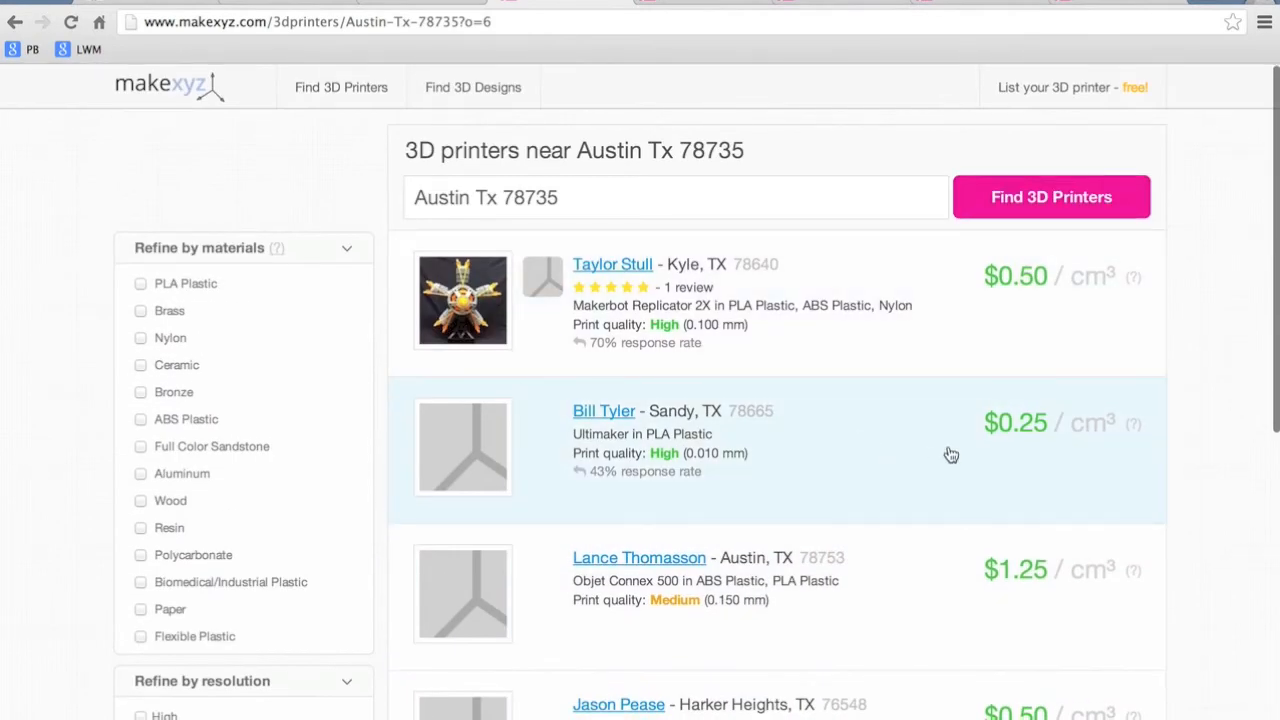
pyautogui.moveTo(1098, 428)
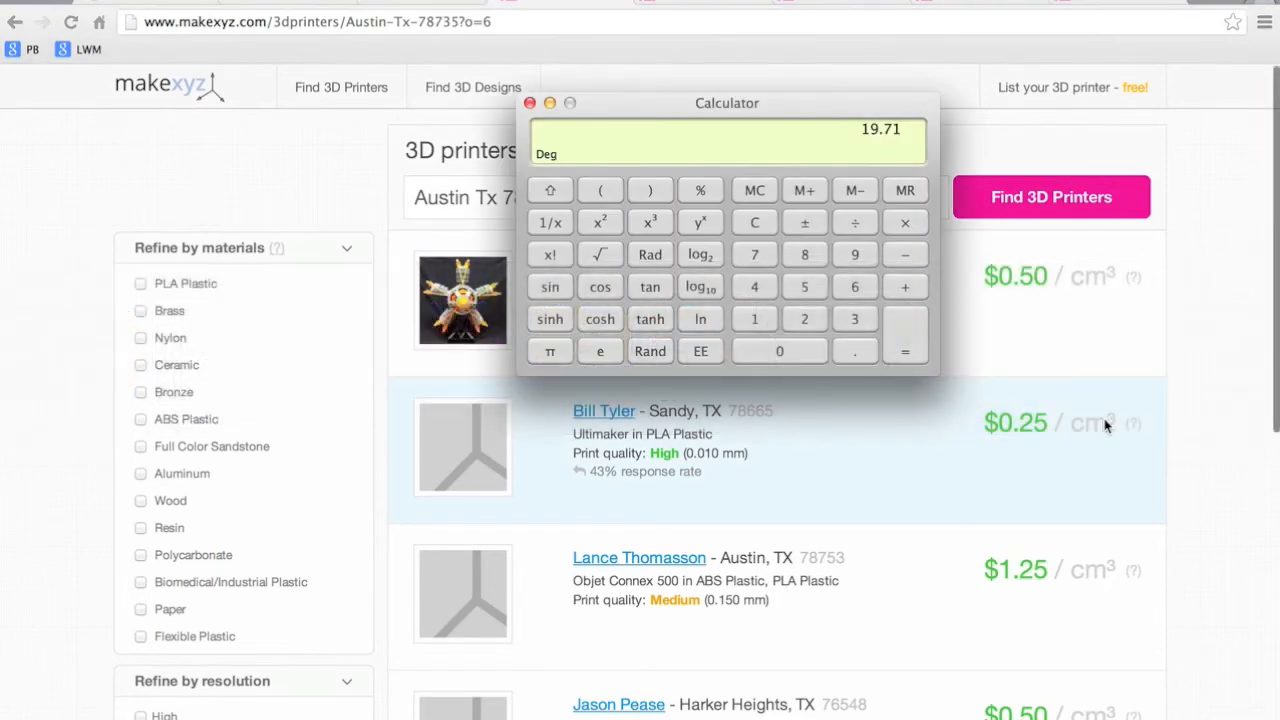
# Step: Halve the 19.71 total to 9.855 in Calculator and return to the printer results
pyautogui.click(856, 222)
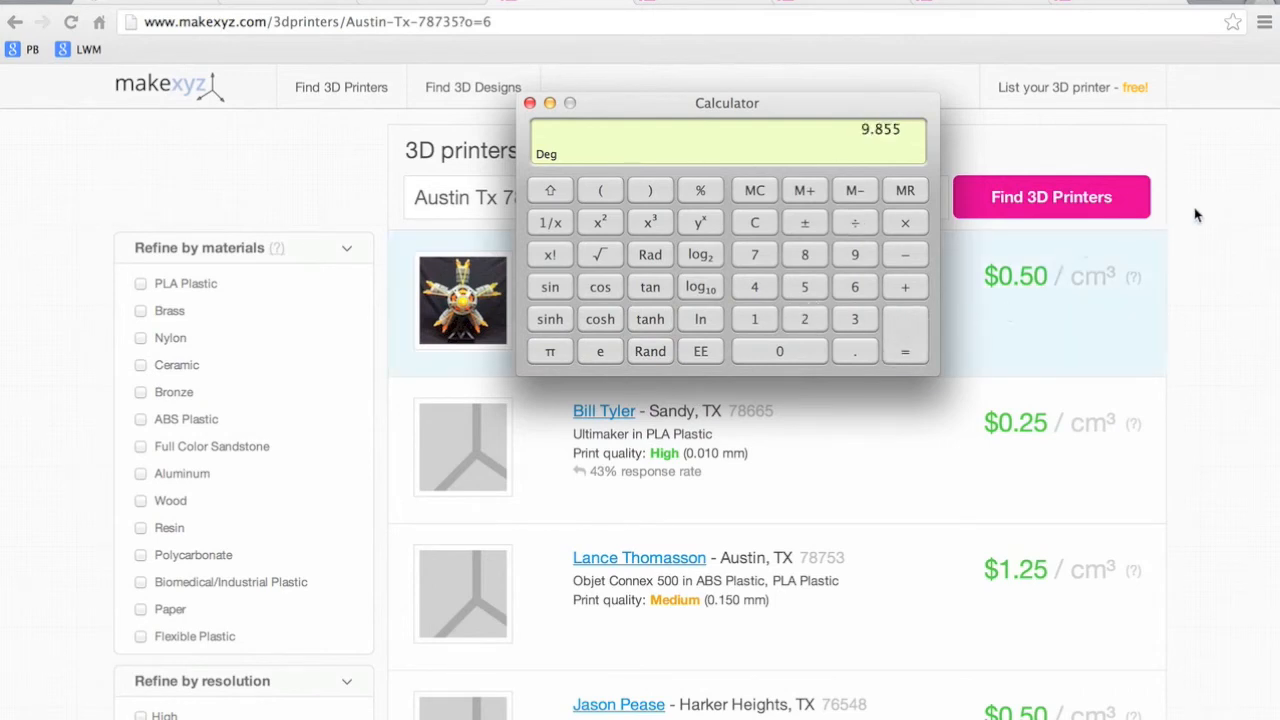
pyautogui.click(530, 104)
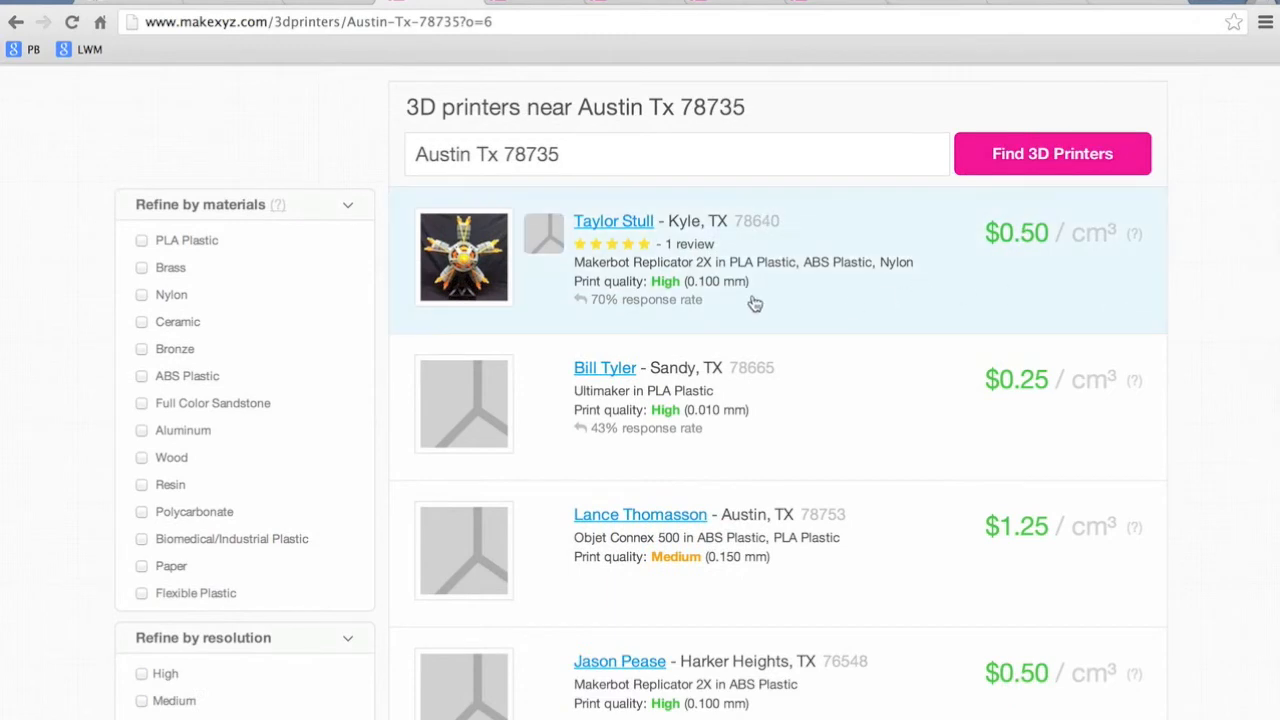
pyautogui.moveTo(924, 374)
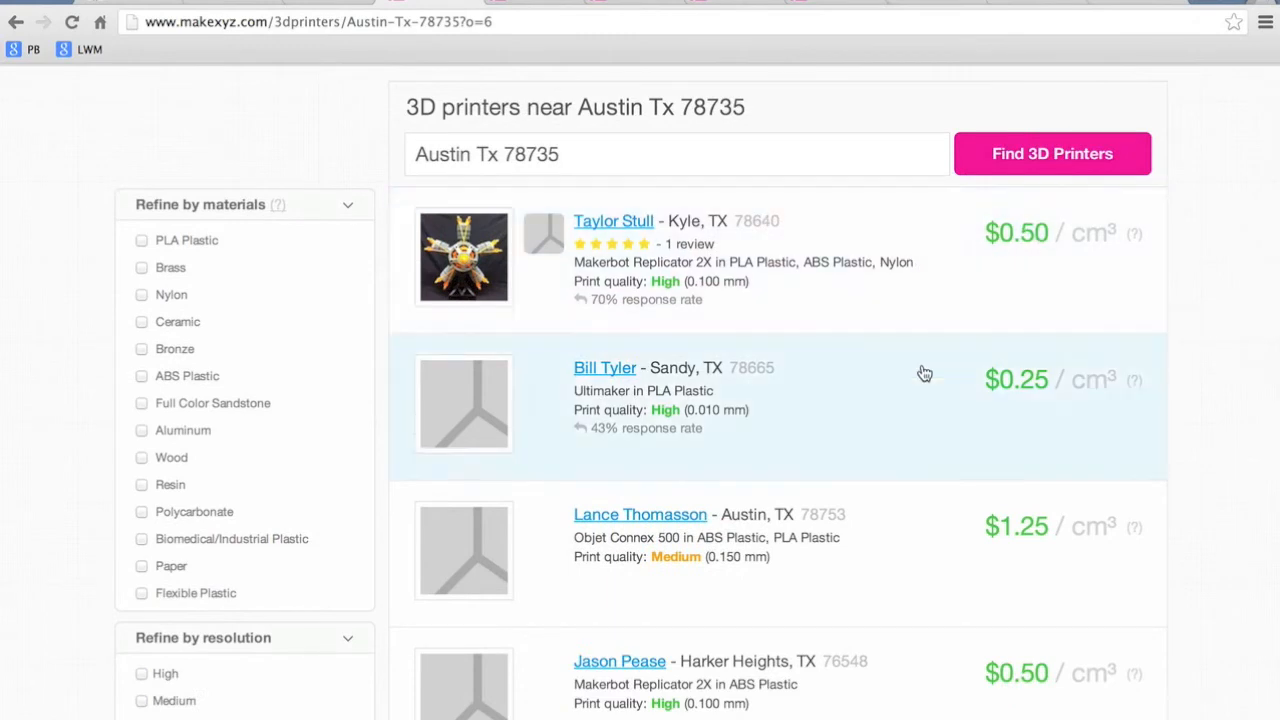
pyautogui.moveTo(1040, 408)
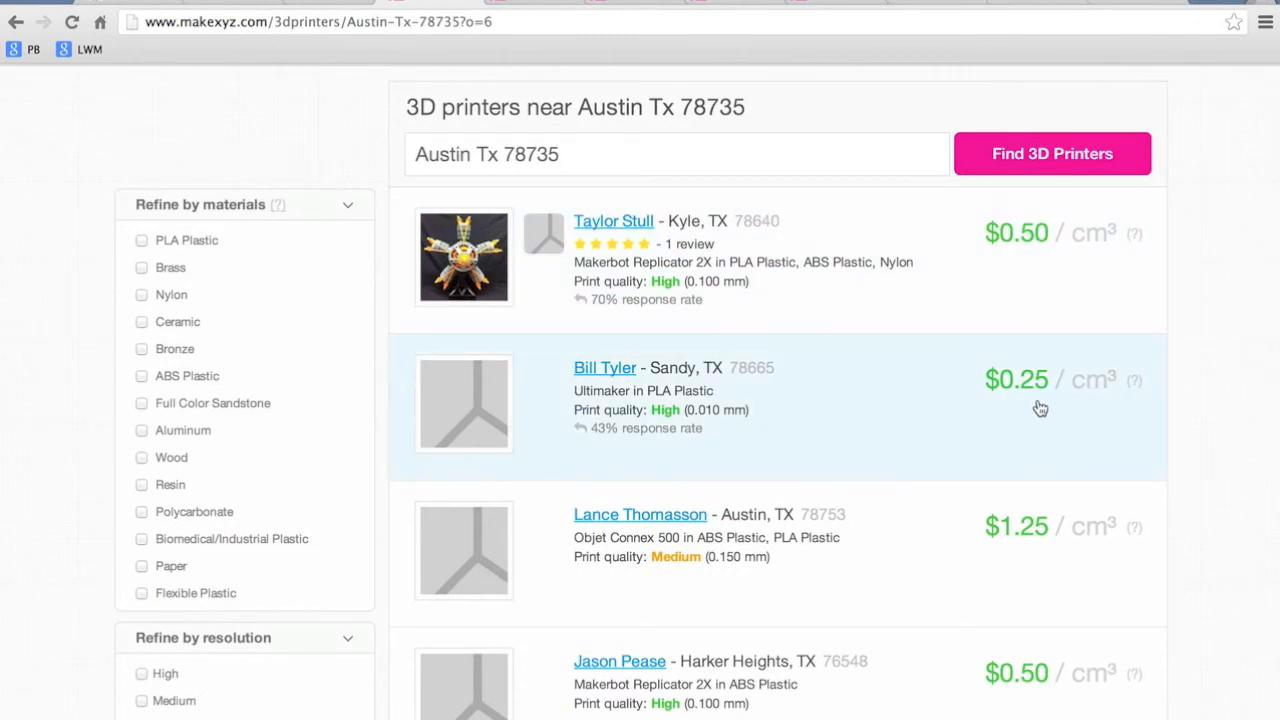
# Step: Scroll further down the makexyz Austin results to see more printers and their prices per cm³
pyautogui.scroll(-3)
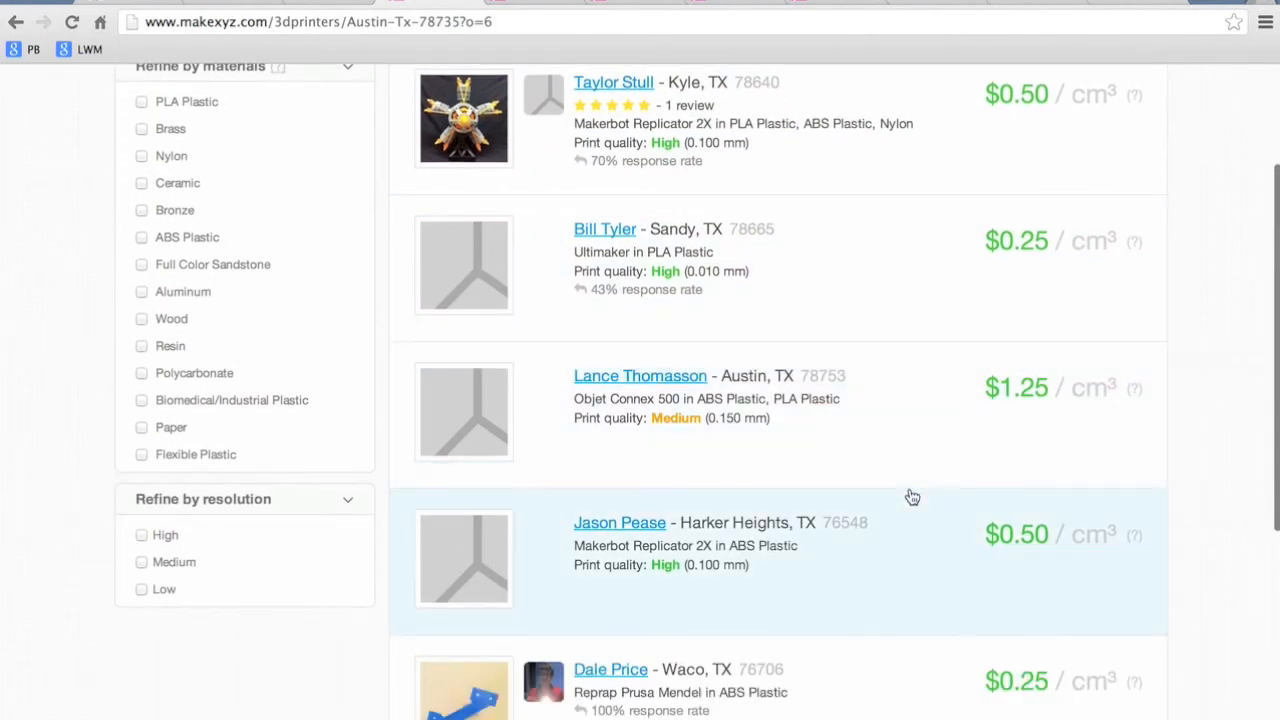
pyautogui.moveTo(1224, 316)
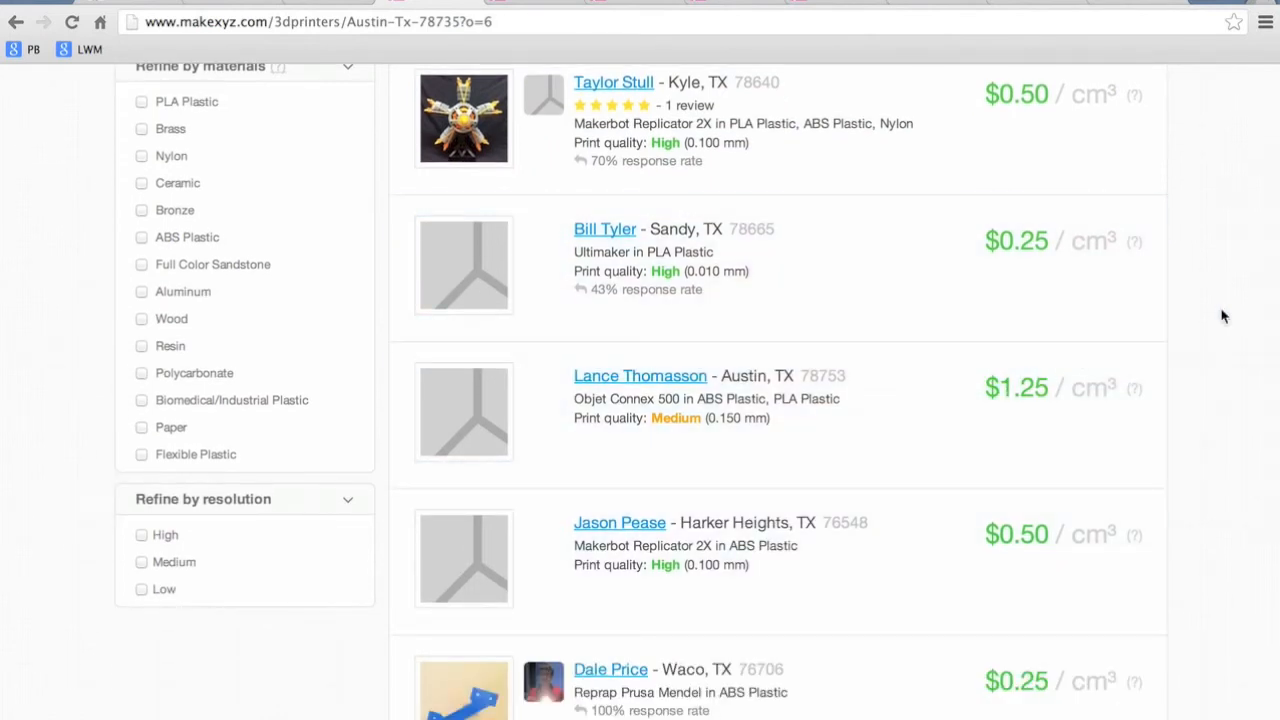
pyautogui.scroll(-3)
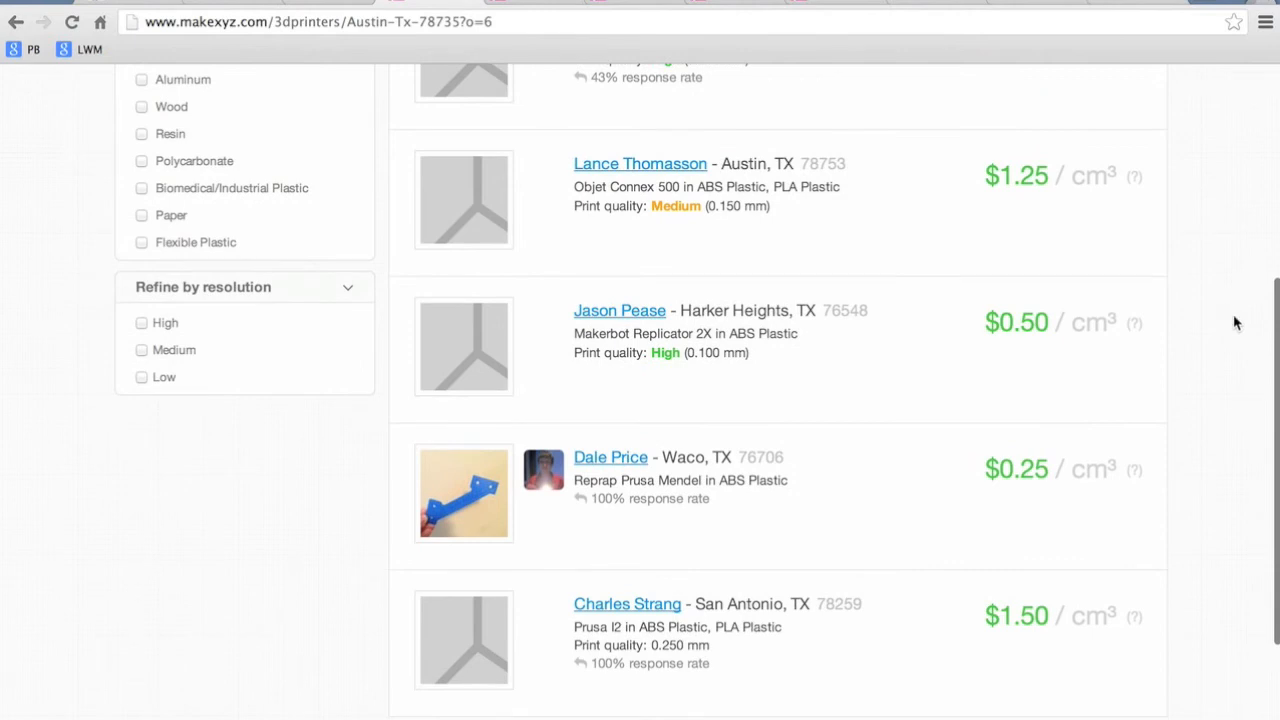
pyautogui.moveTo(980, 50)
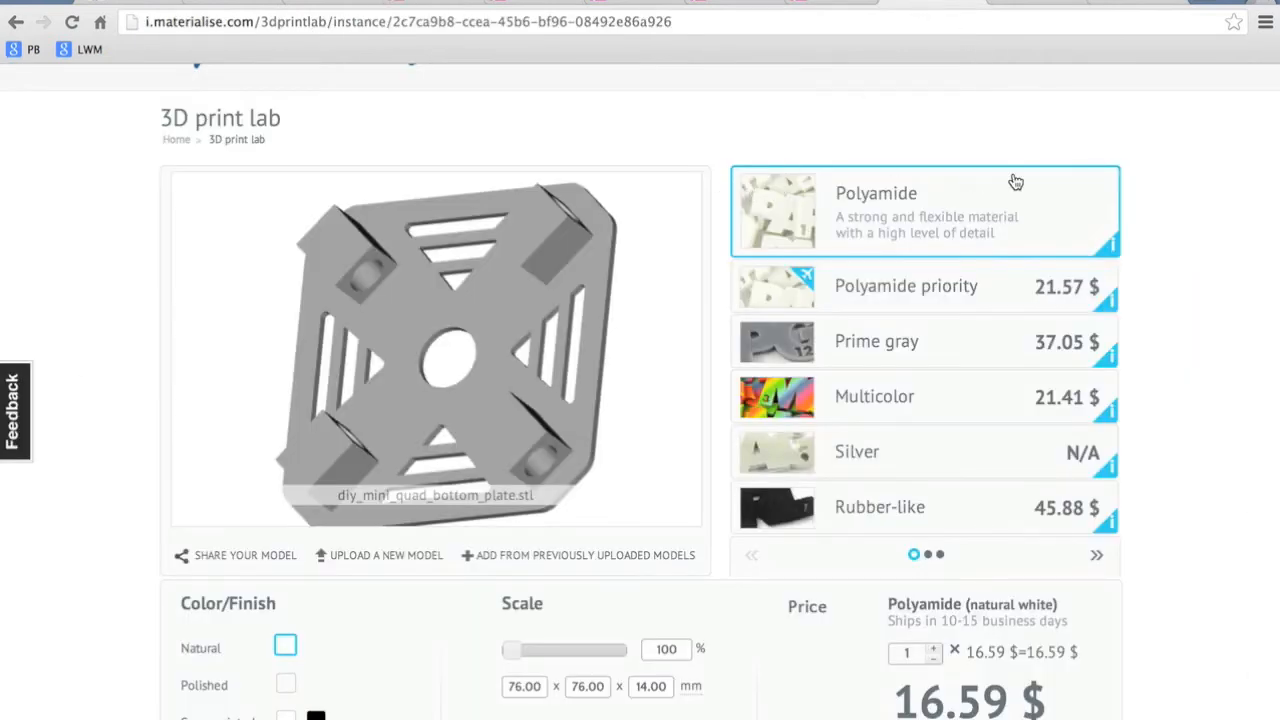
pyautogui.moveTo(700, 124)
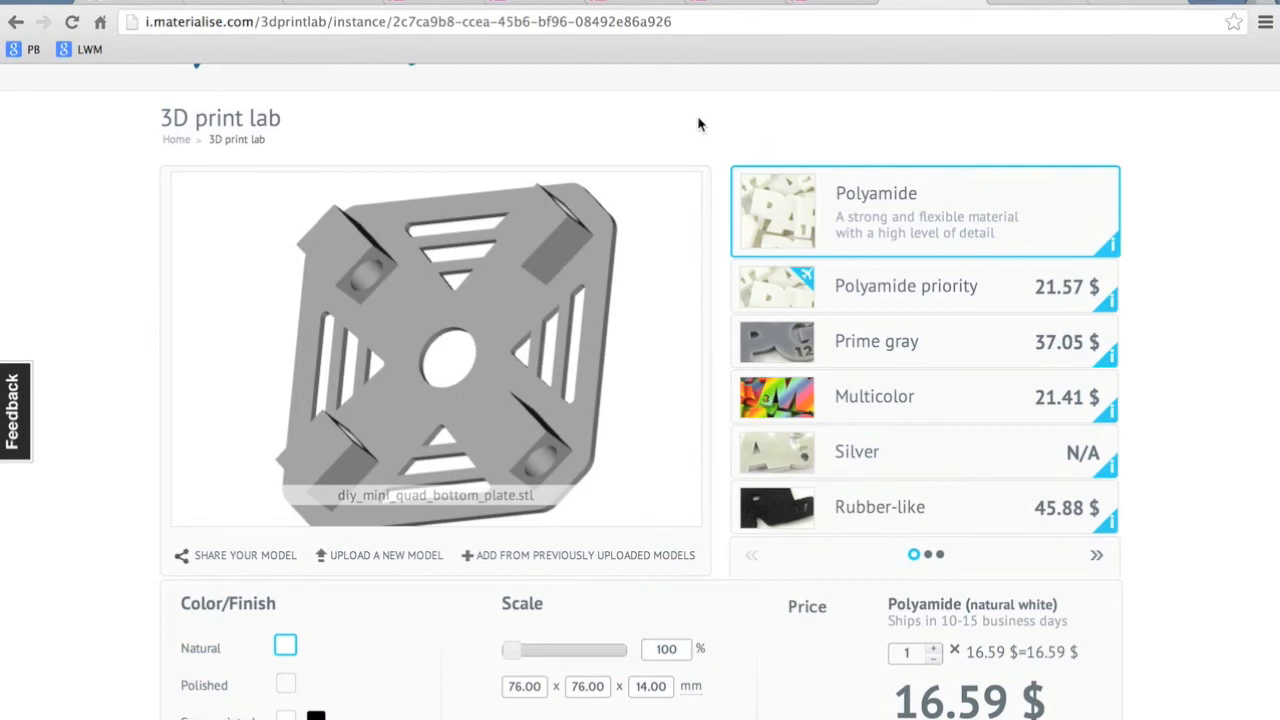
# Step: Compare i.materialise material prices for the plates and motor mount, polyamide at 16.59 $ each
pyautogui.scroll(-3)
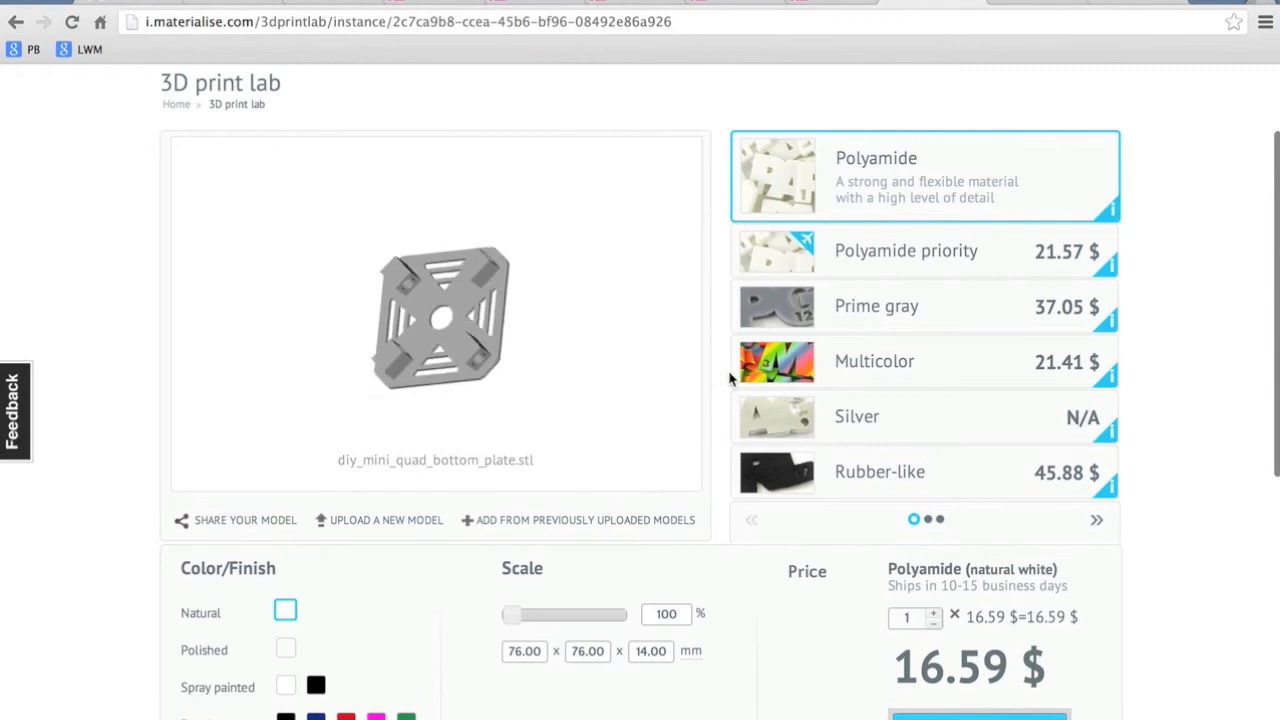
pyautogui.scroll(-3)
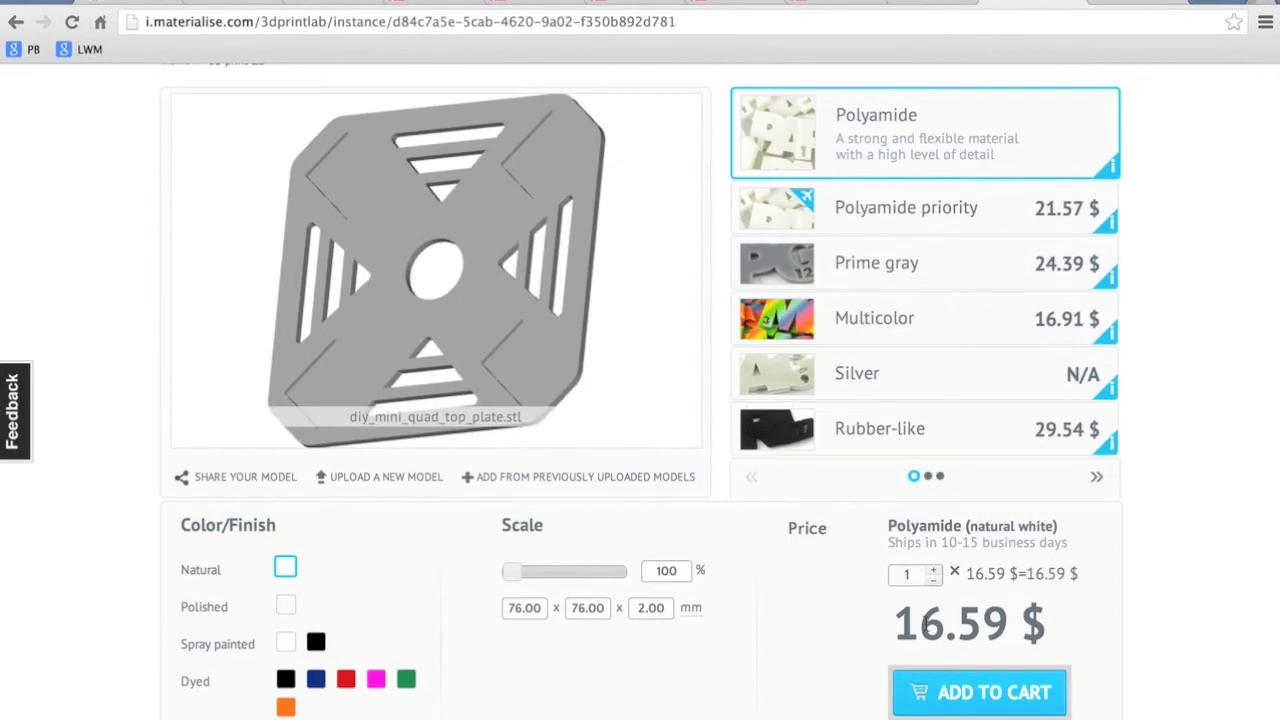
pyautogui.scroll(-3)
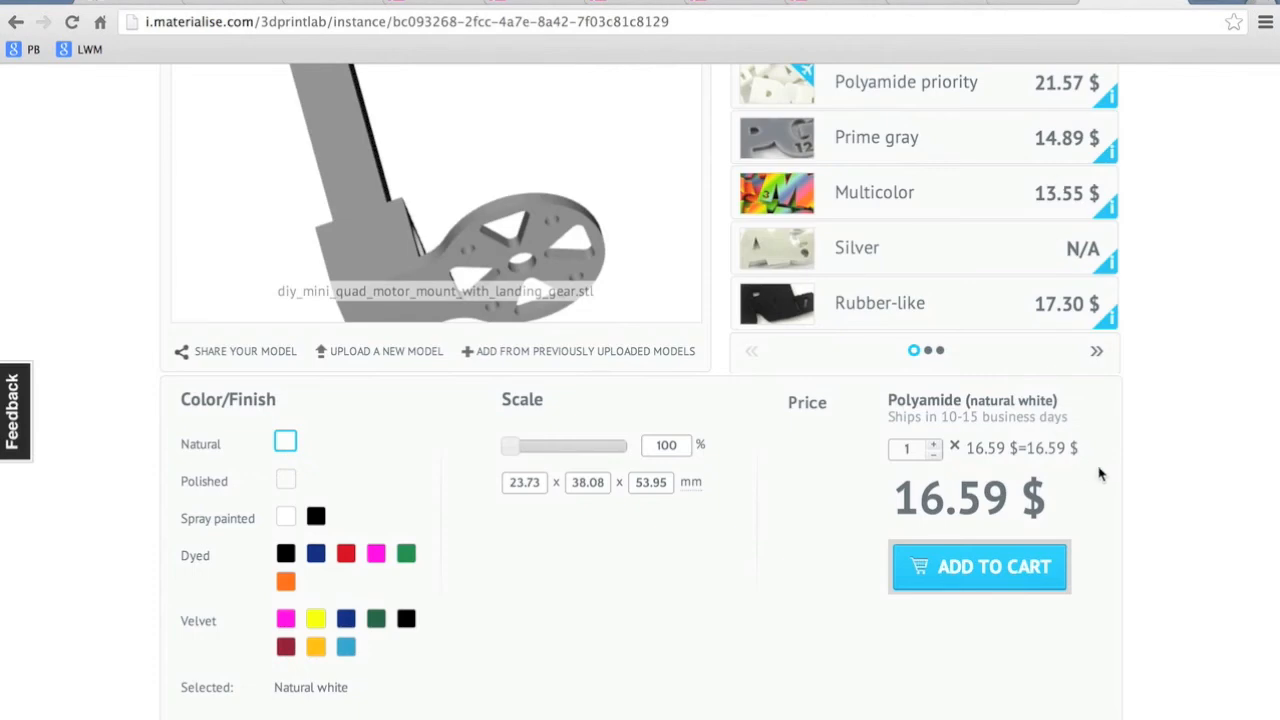
pyautogui.moveTo(1070, 488)
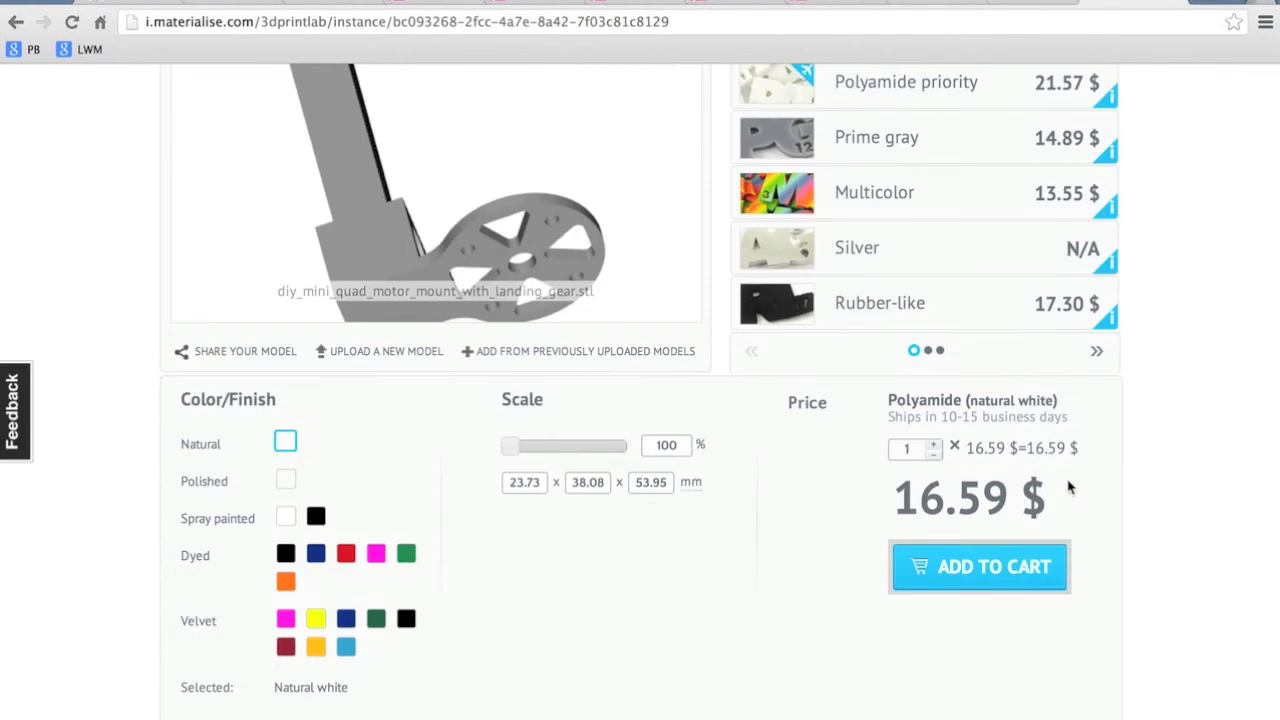
pyautogui.moveTo(1080, 440)
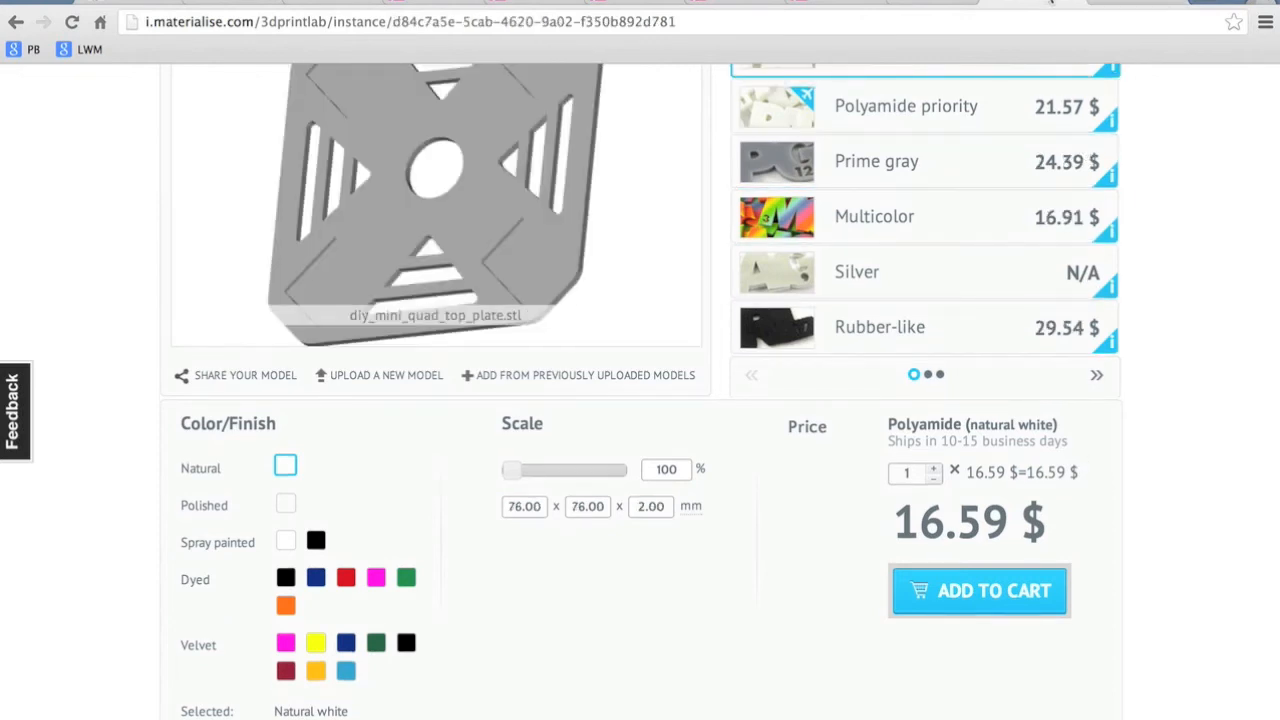
pyautogui.scroll(-3)
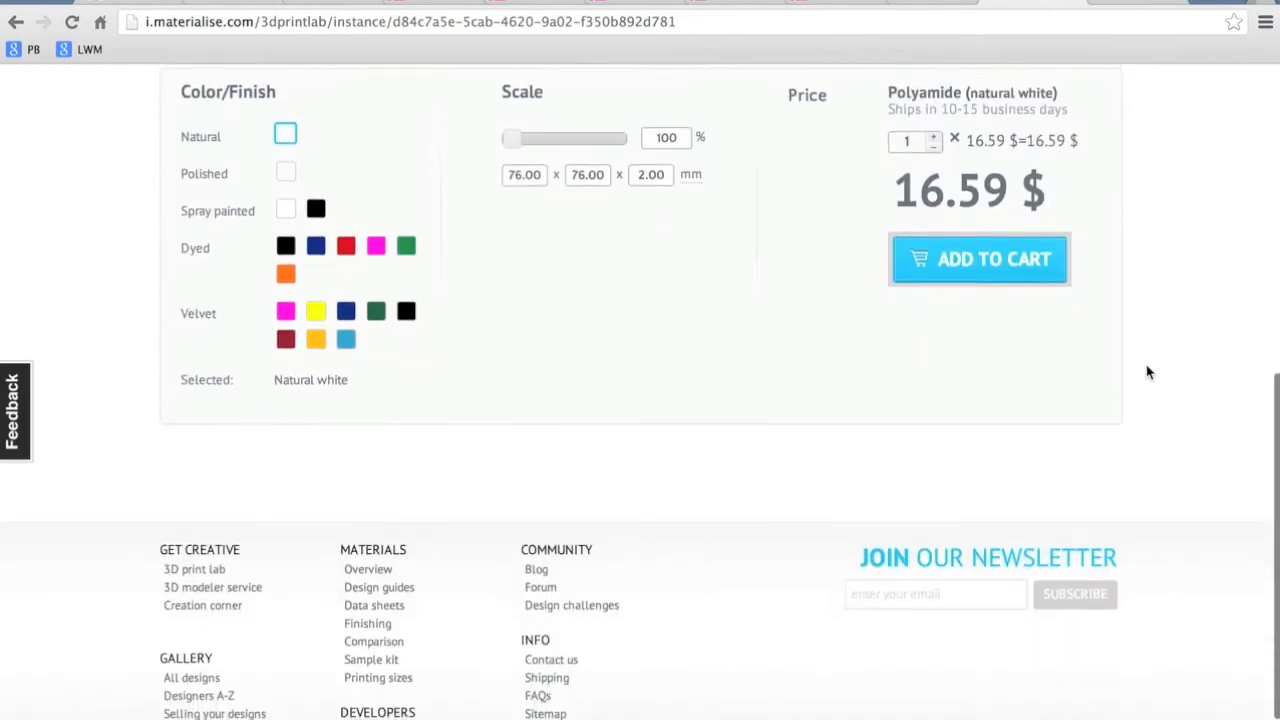
pyautogui.scroll(3)
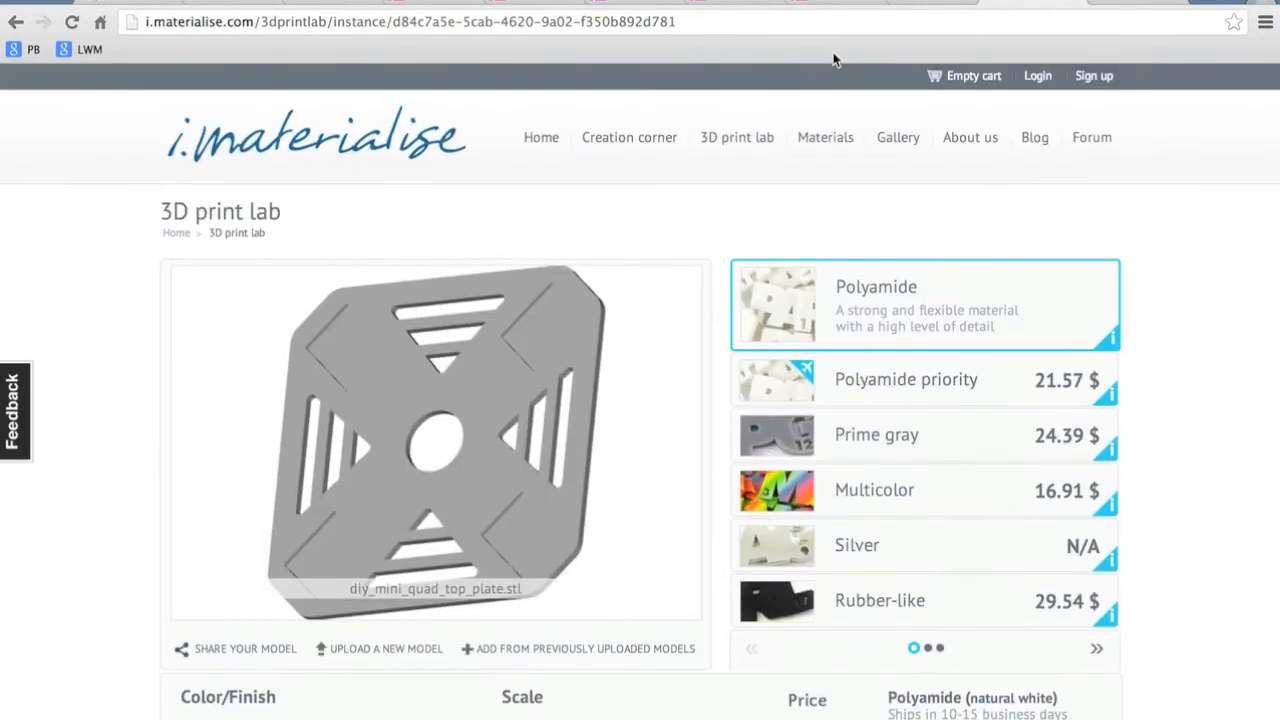
pyautogui.moveTo(852, 64)
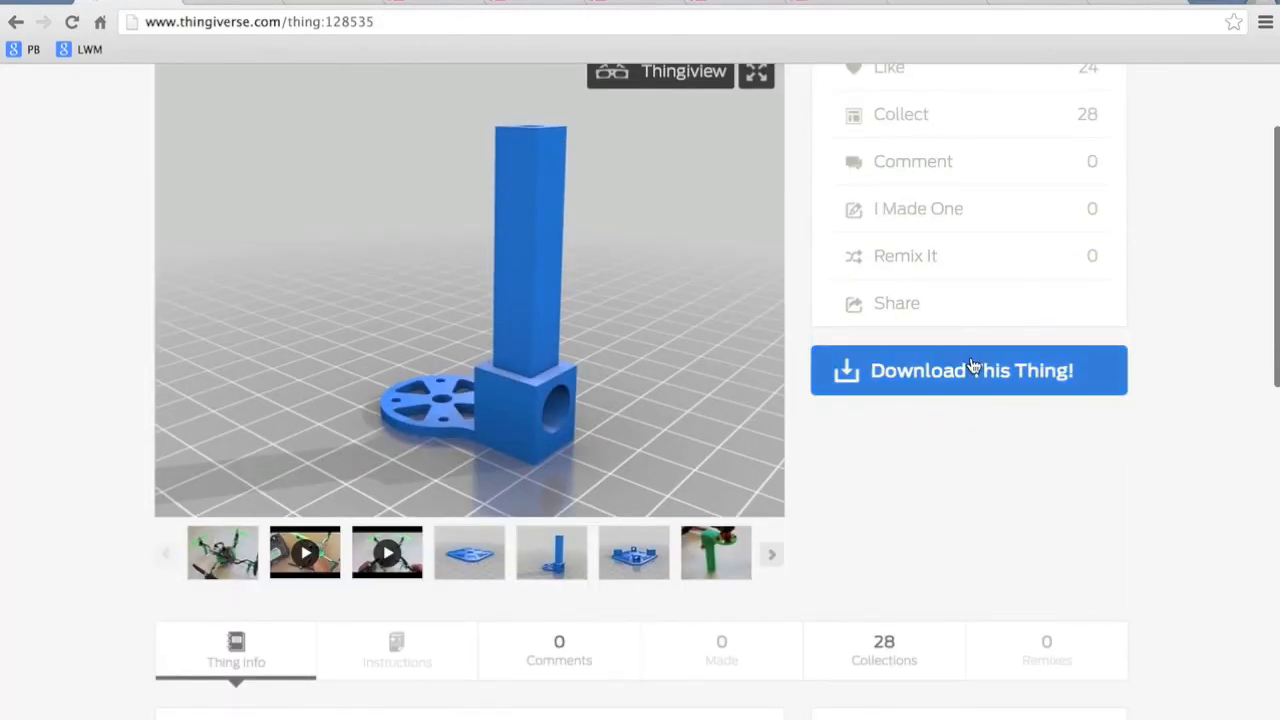
# Step: Scroll the Thingiverse DIY Mini Quadcopter page to the model preview and Download This Thing! button
pyautogui.scroll(3)
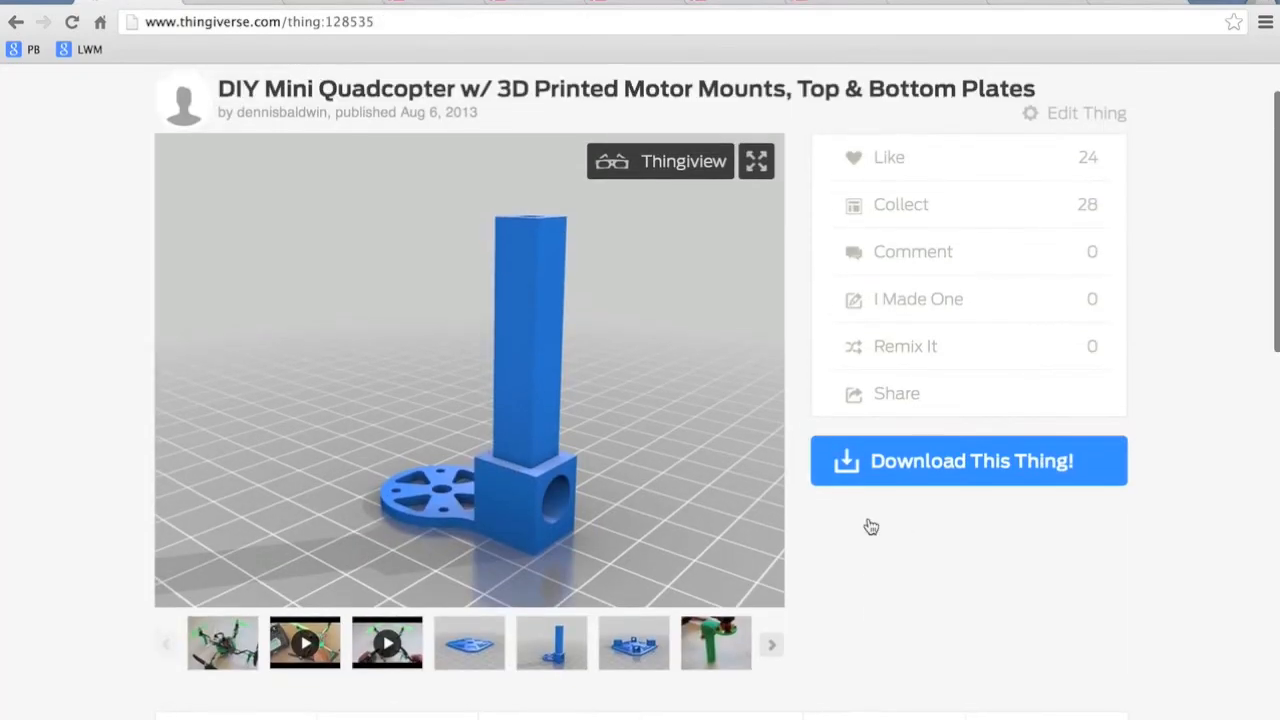
pyautogui.scroll(3)
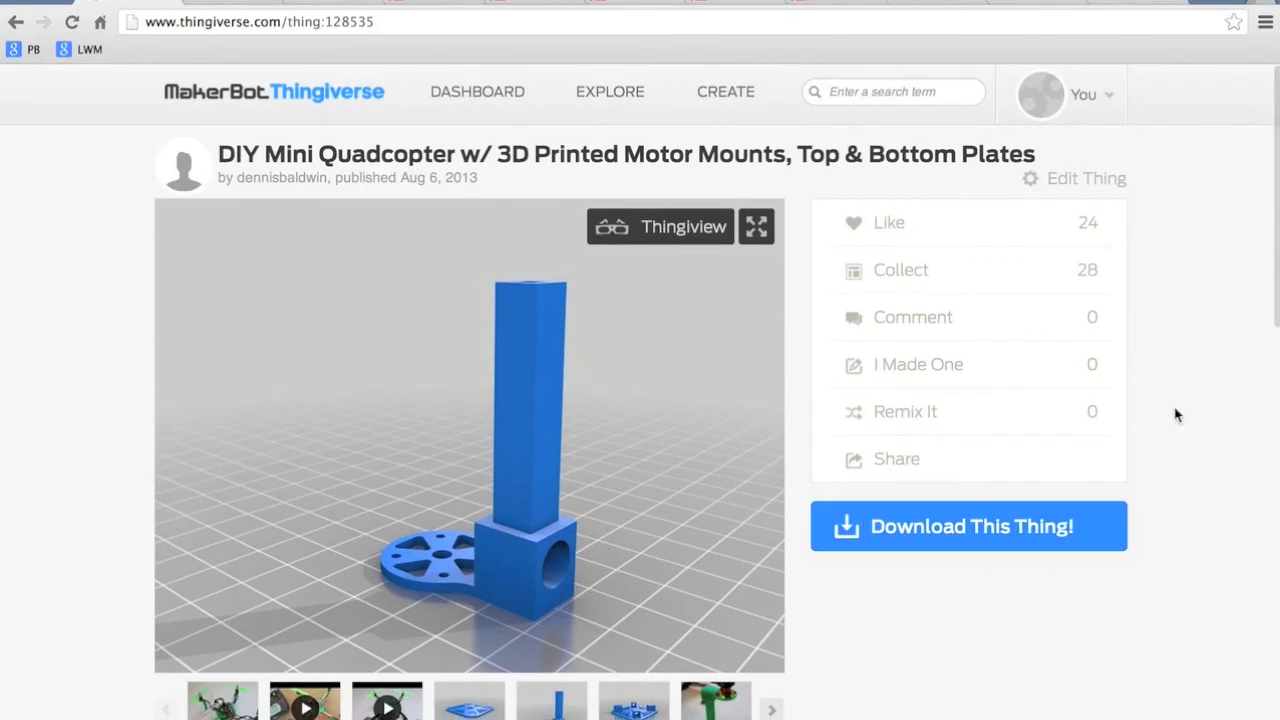
pyautogui.moveTo(1190, 414)
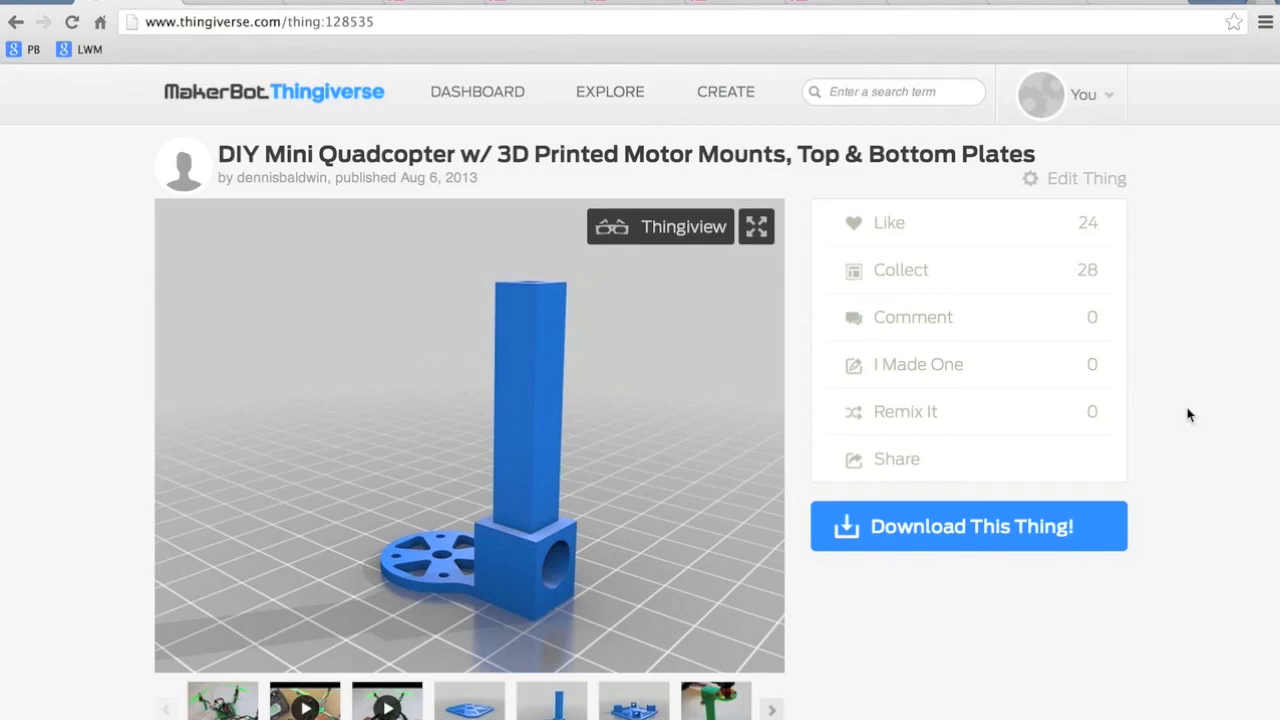
pyautogui.scroll(-3)
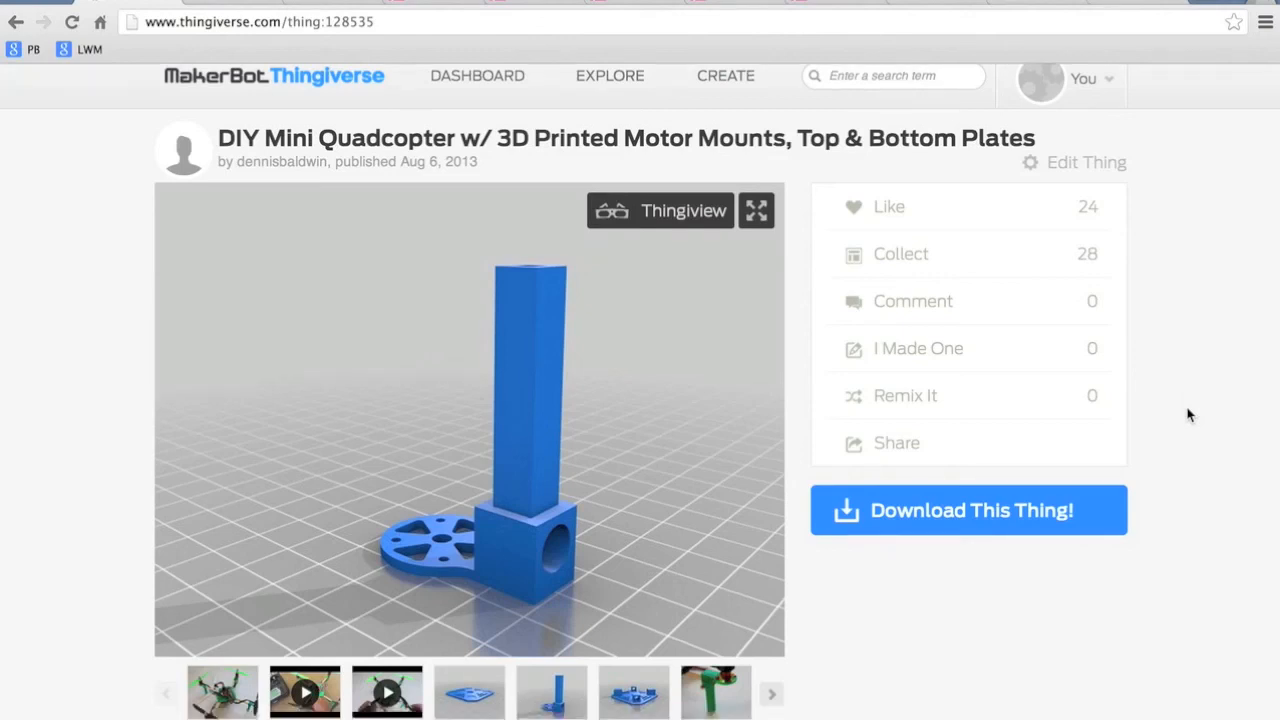
pyautogui.scroll(-3)
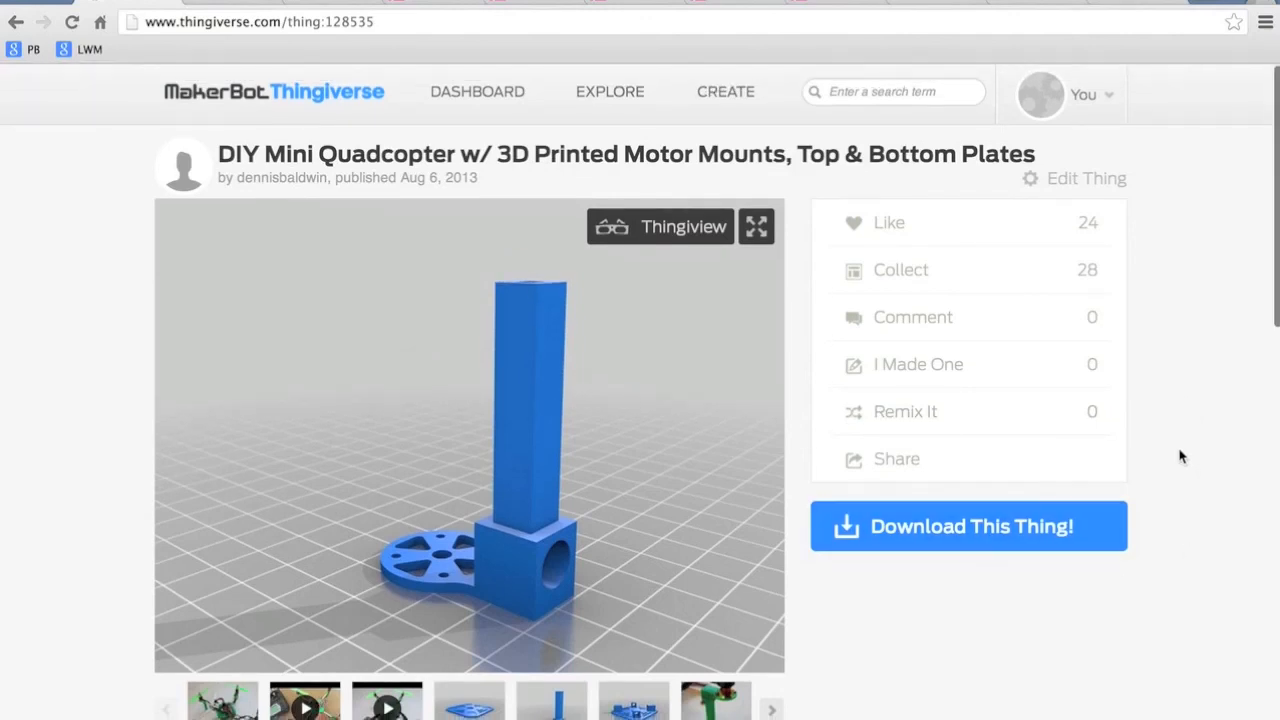
pyautogui.scroll(-3)
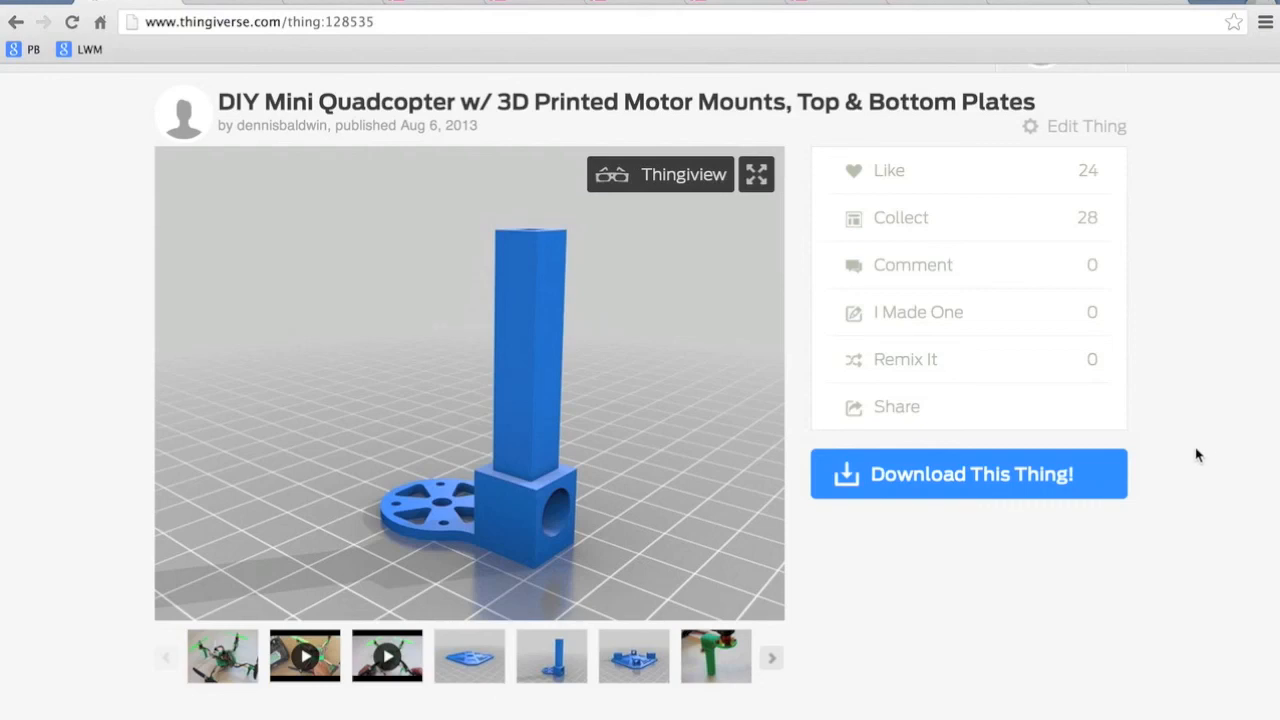
pyautogui.moveTo(1218, 492)
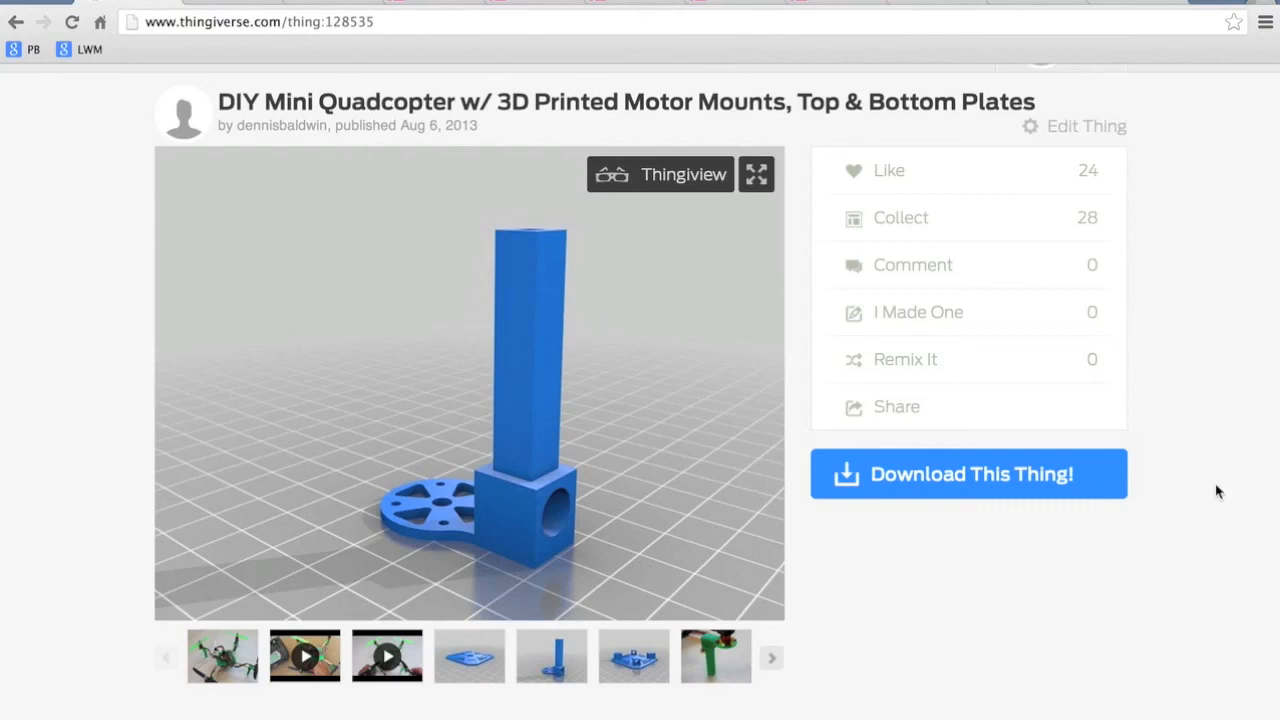